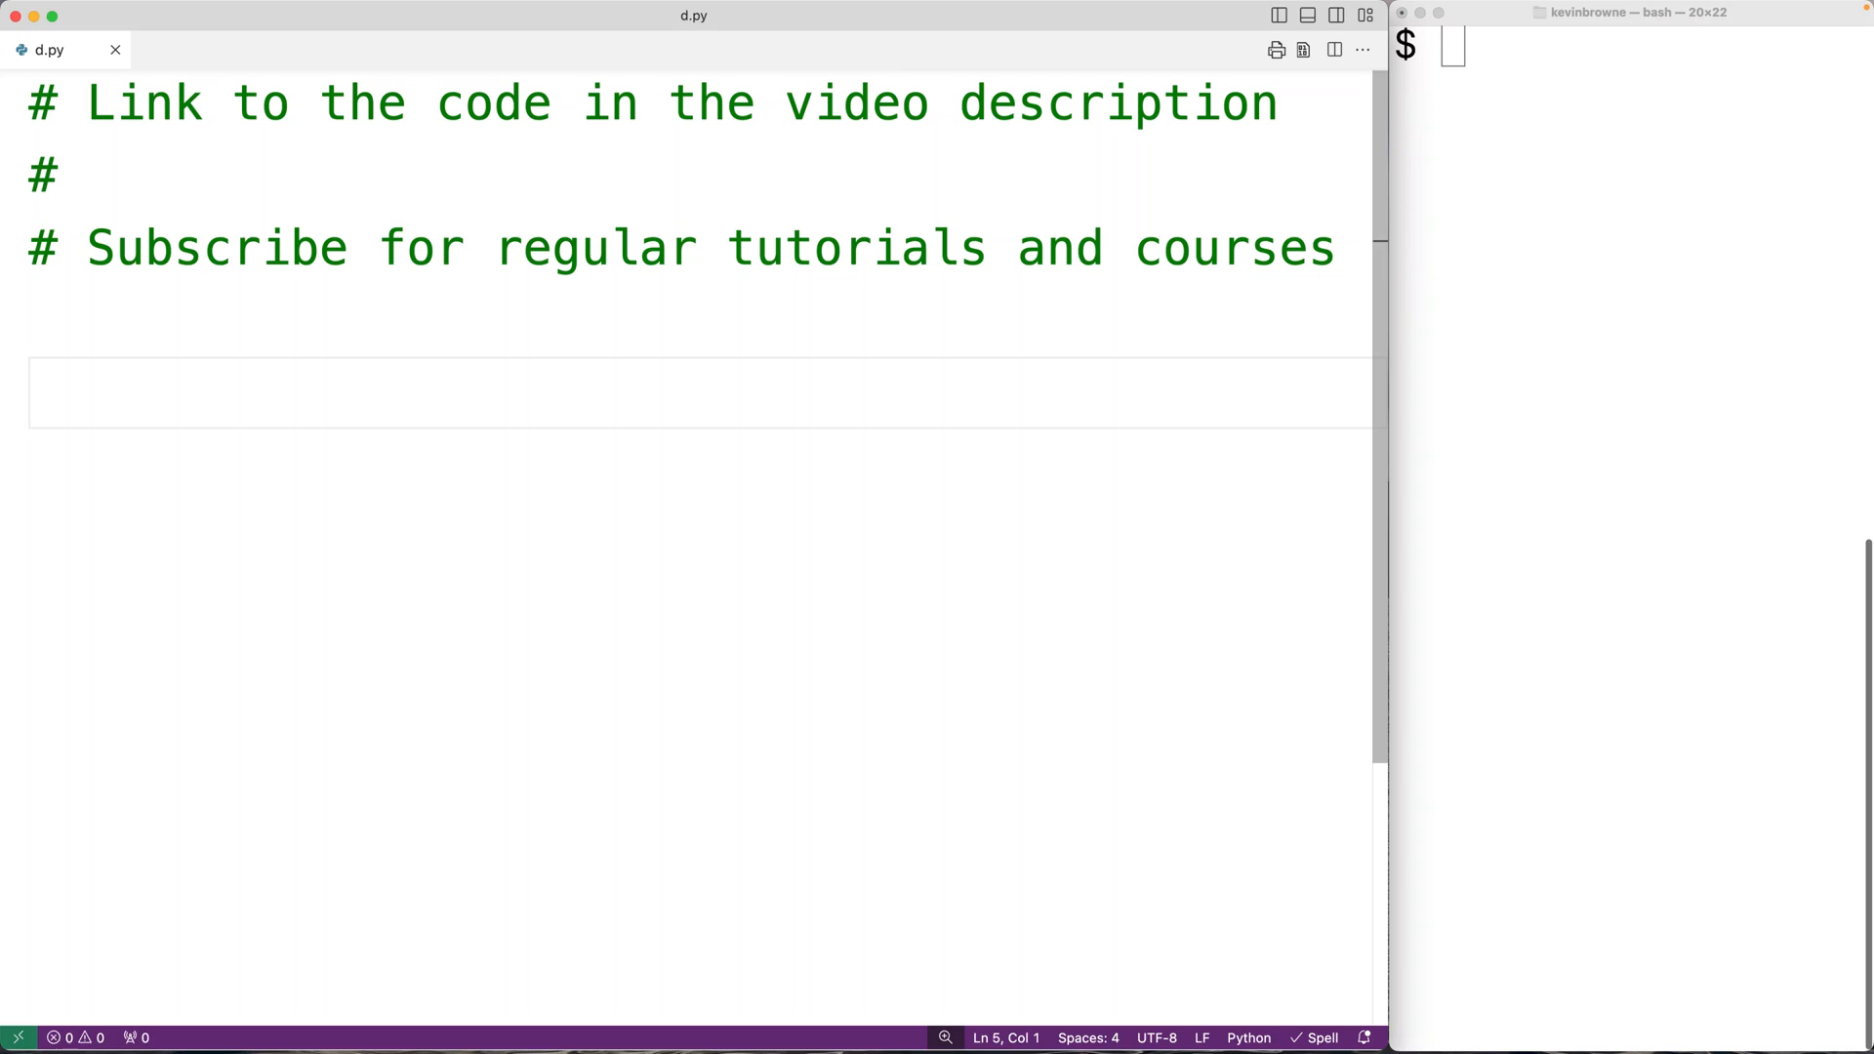
{"action": "mouse_move", "coordinate": [716, 265]}
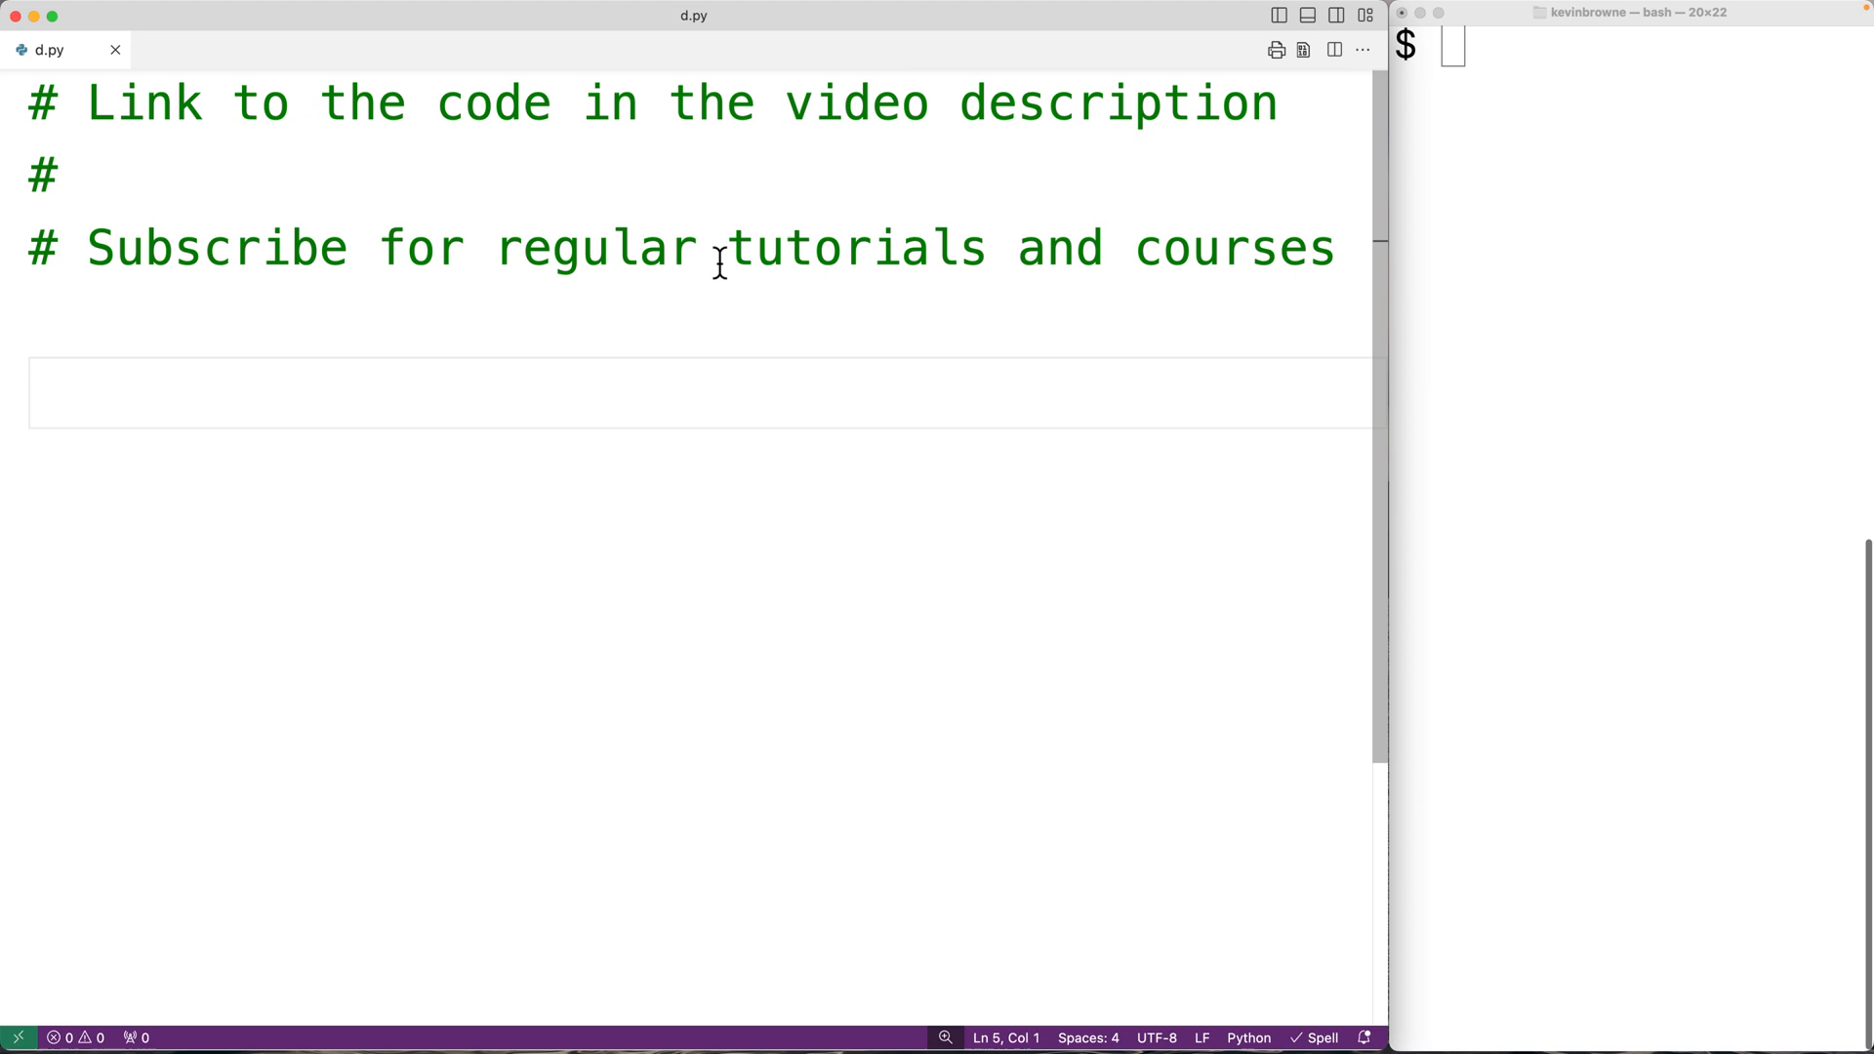
Run 'more file.txt' to print the file's four lines.
{"action": "type", "text": "more fi"}
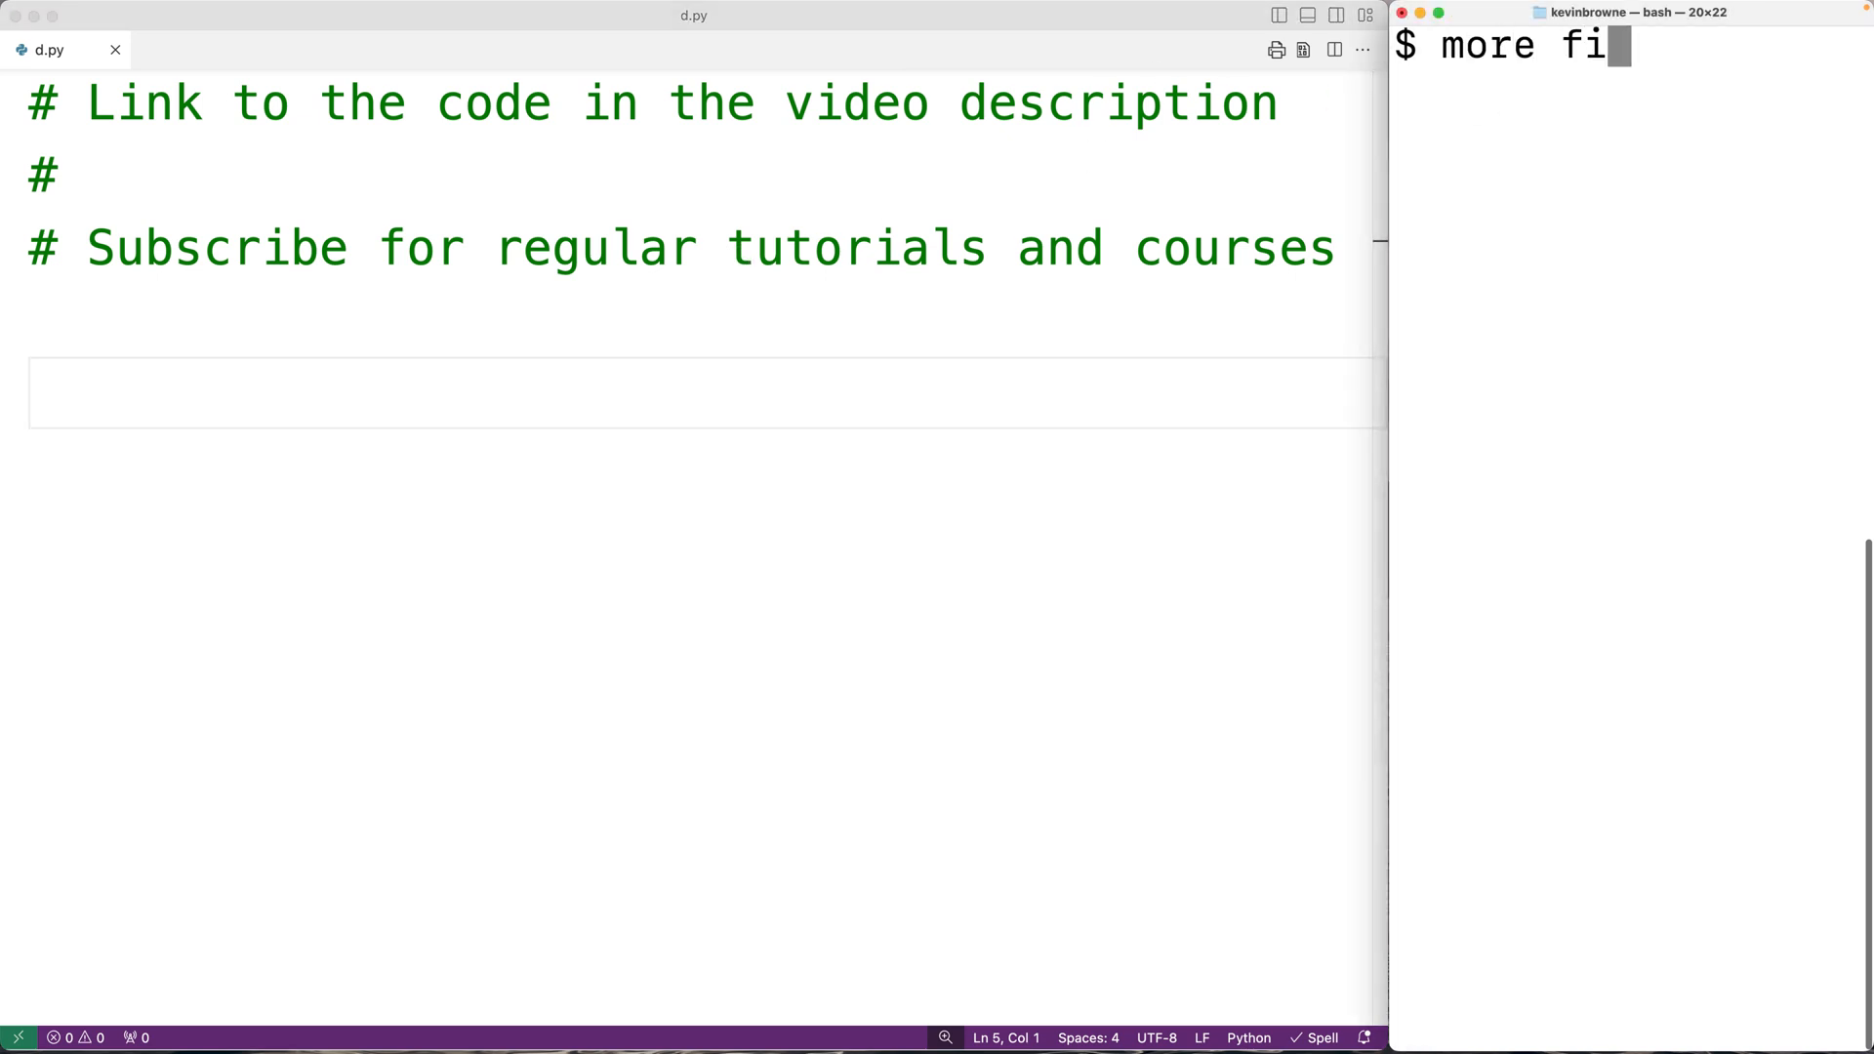
{"action": "key", "text": "Return"}
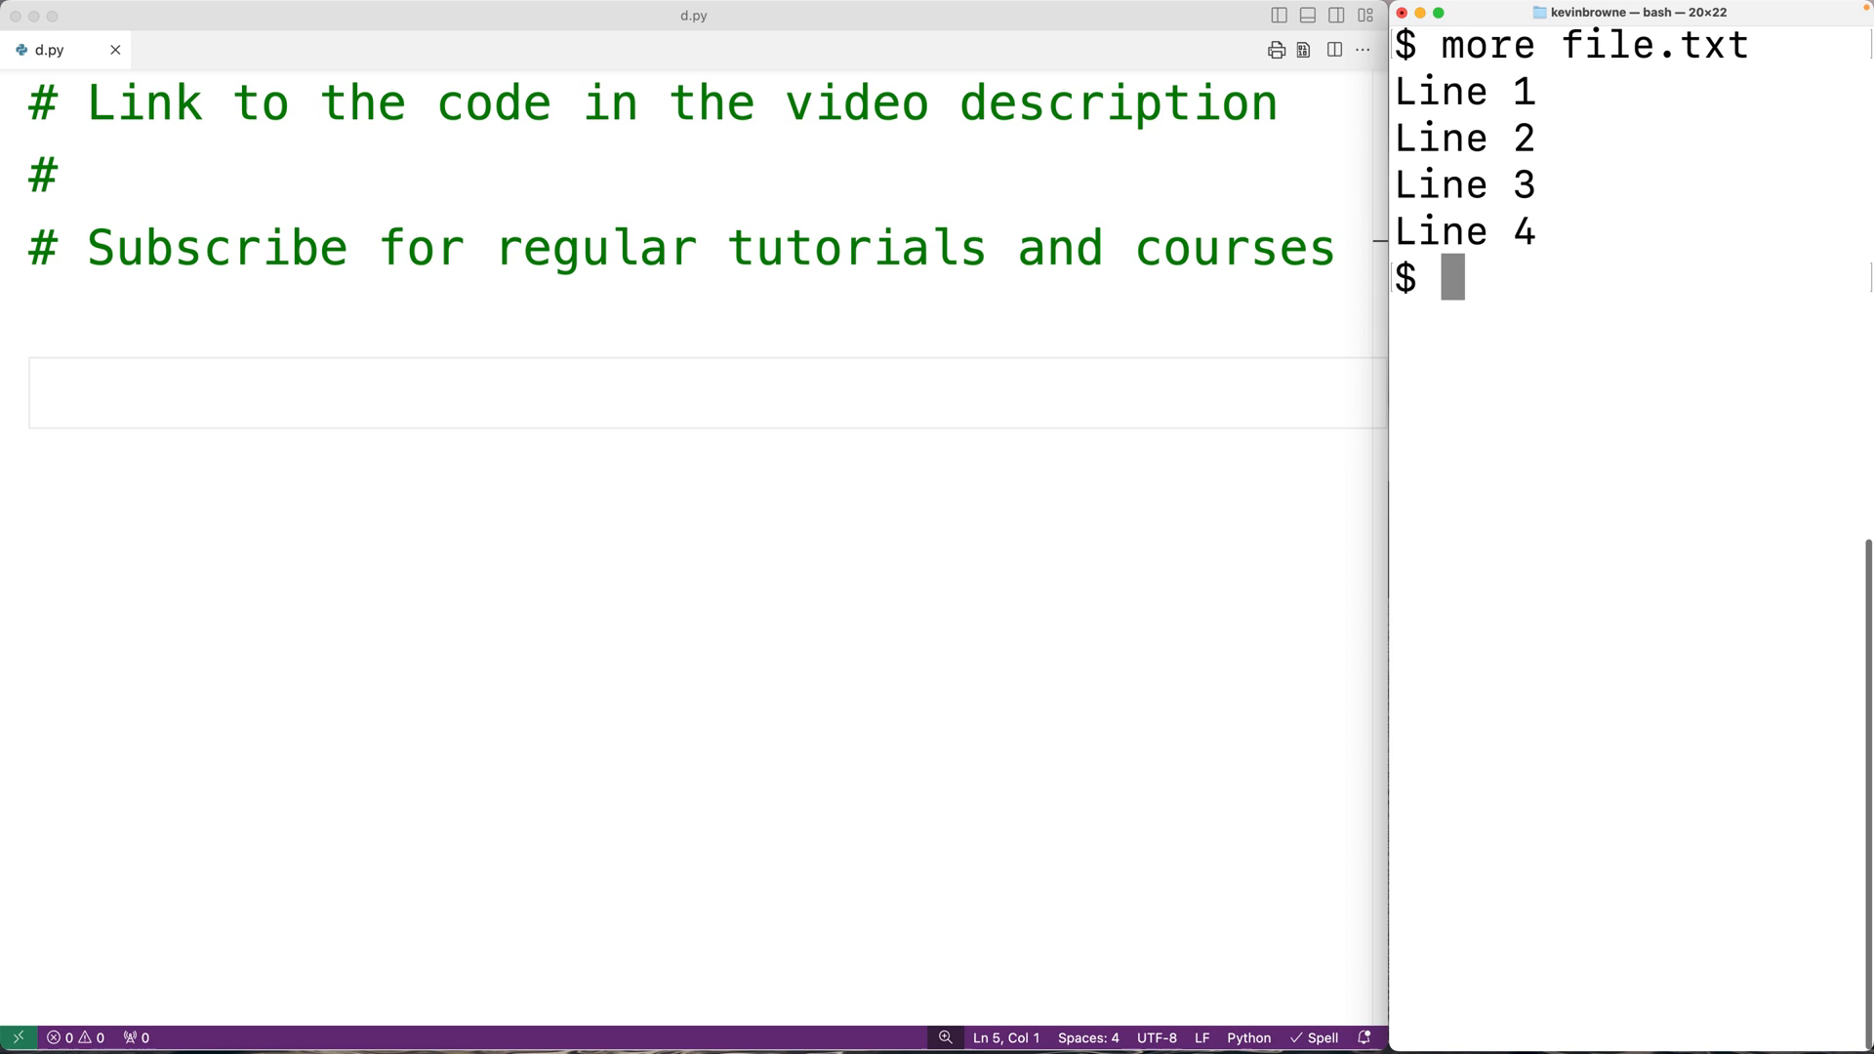
Write filename = input("File: ") in d.py and highlight the "File: " prompt string.
{"action": "type", "text": "f"}
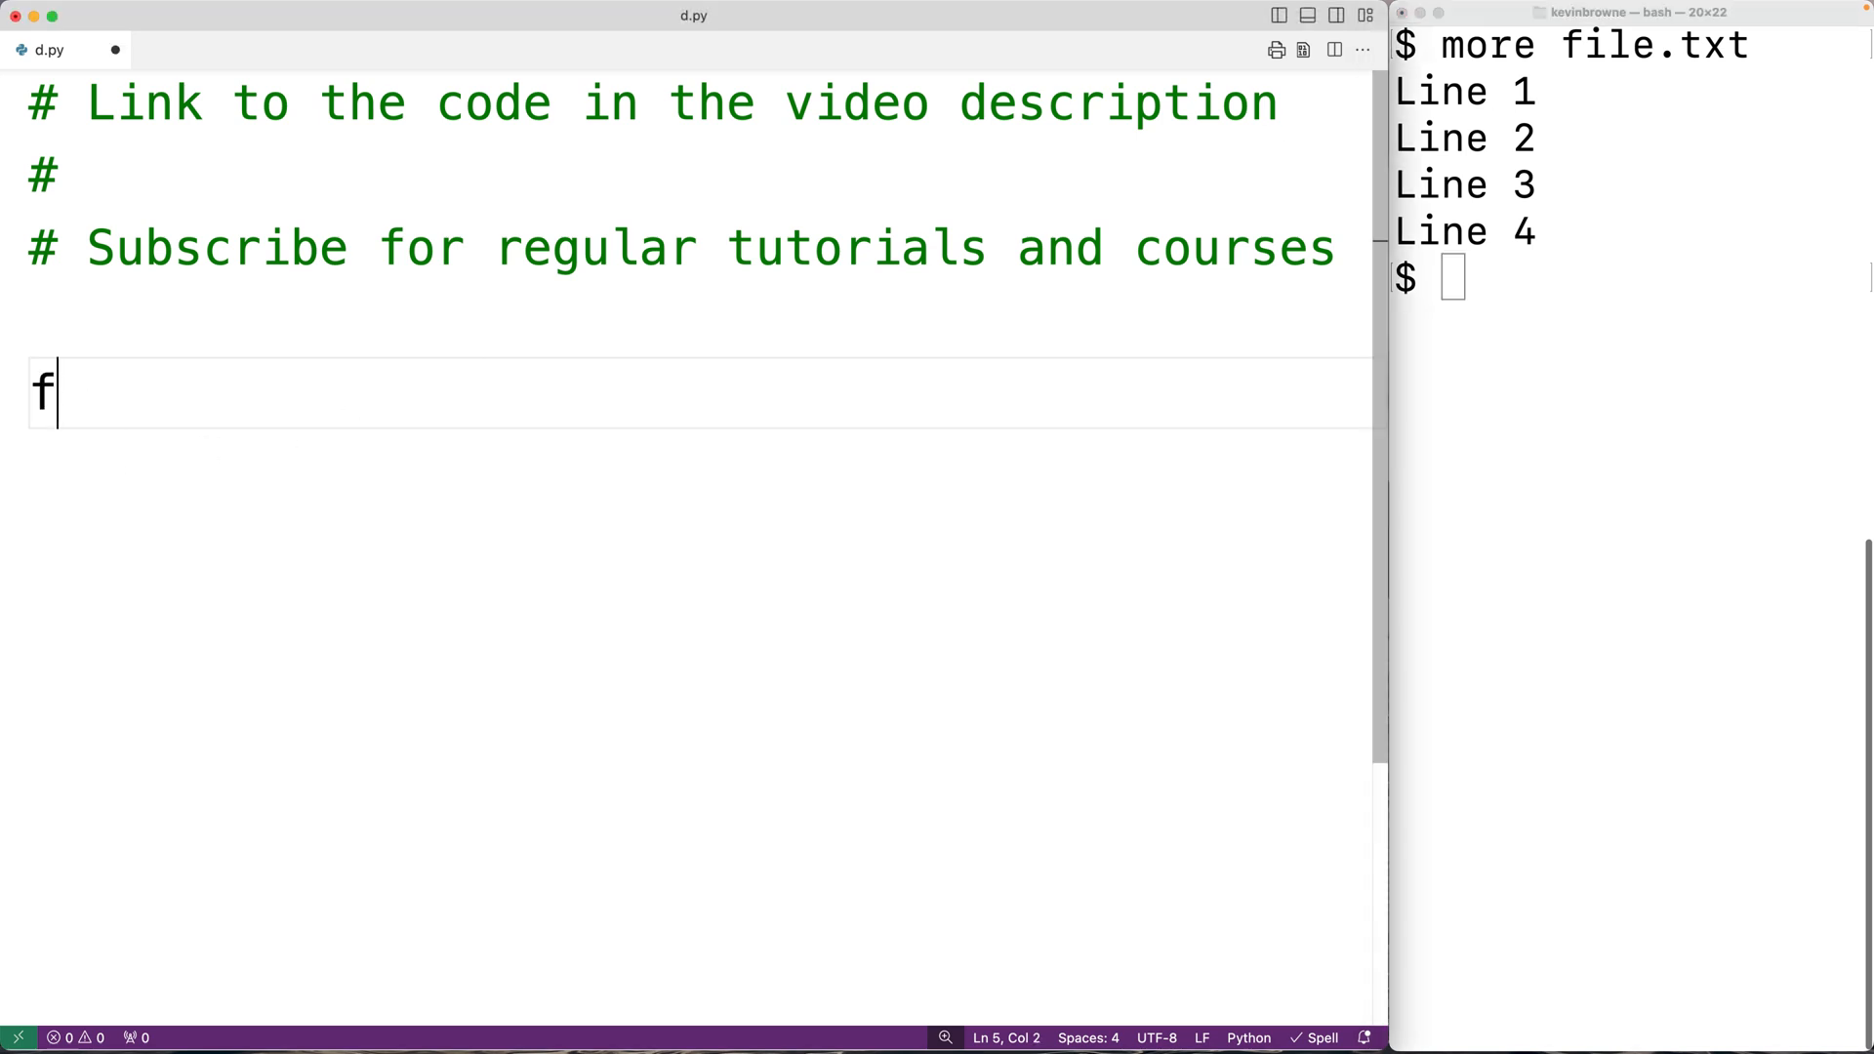
{"action": "type", "text": "ilename = i"}
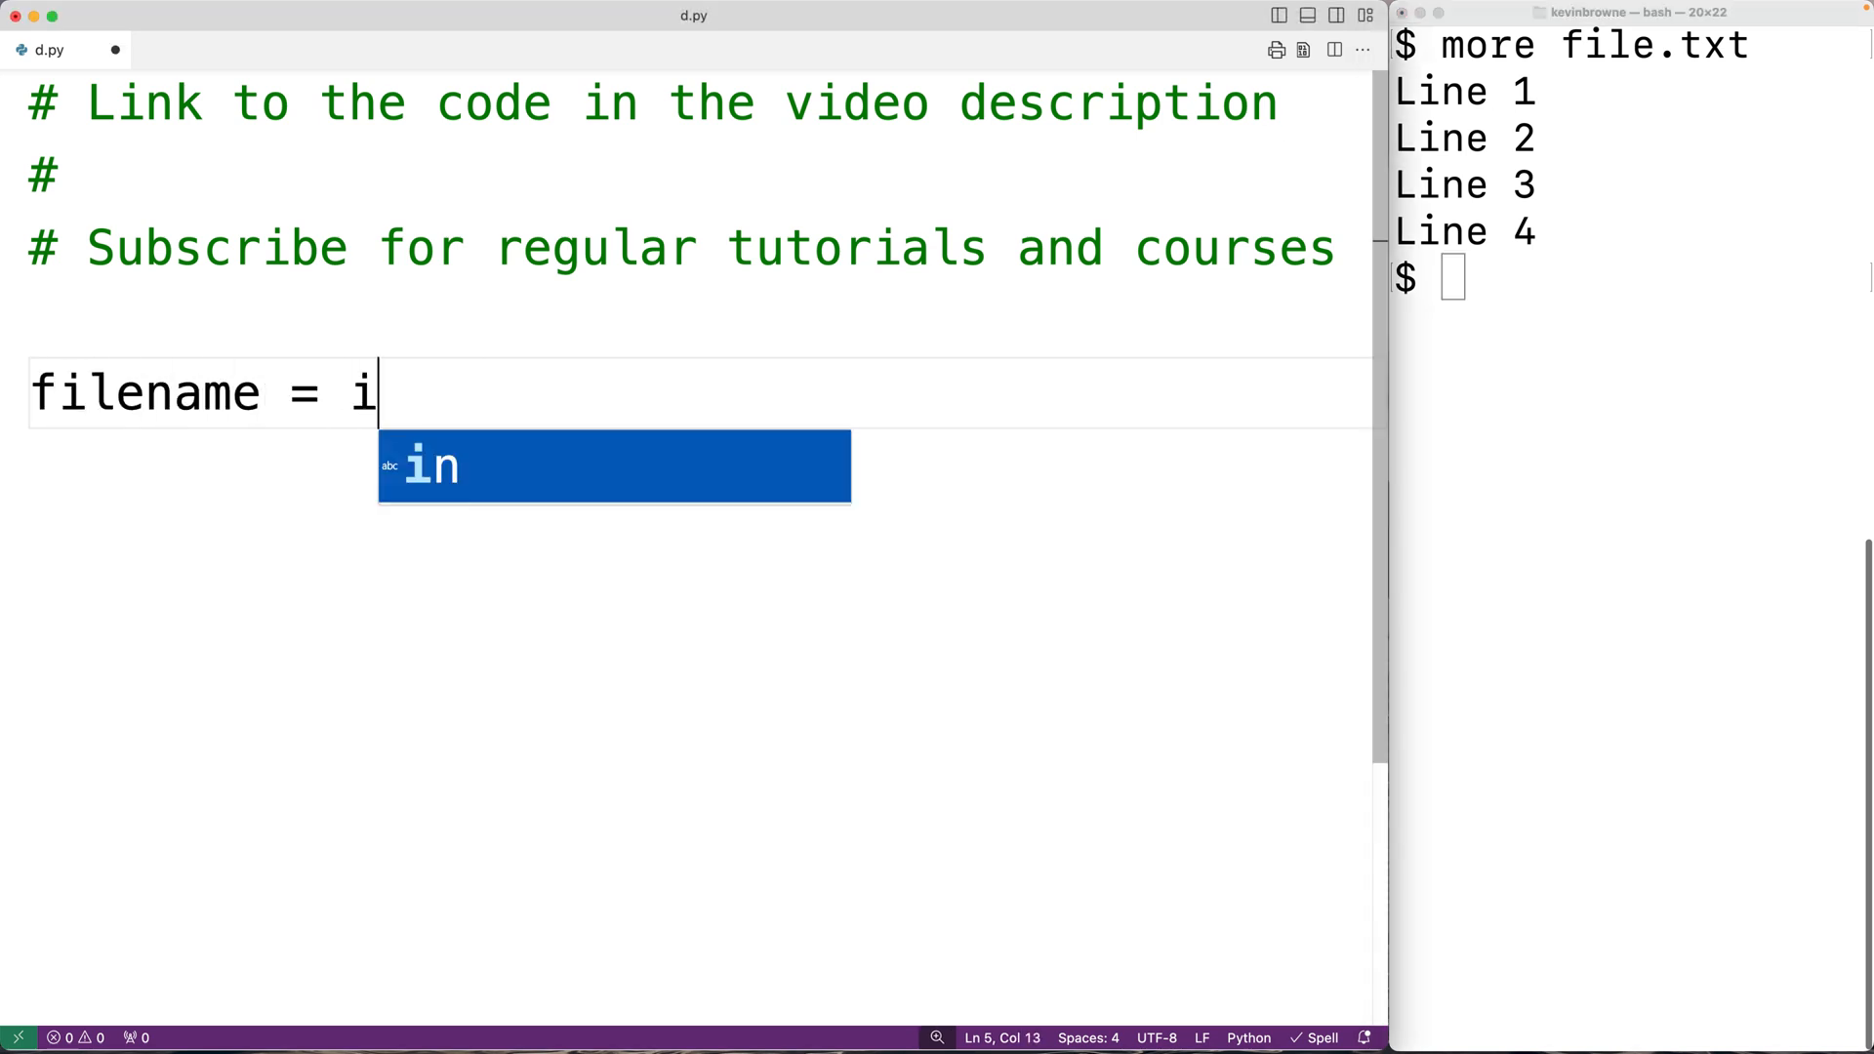
{"action": "type", "text": "nput(\"\")"}
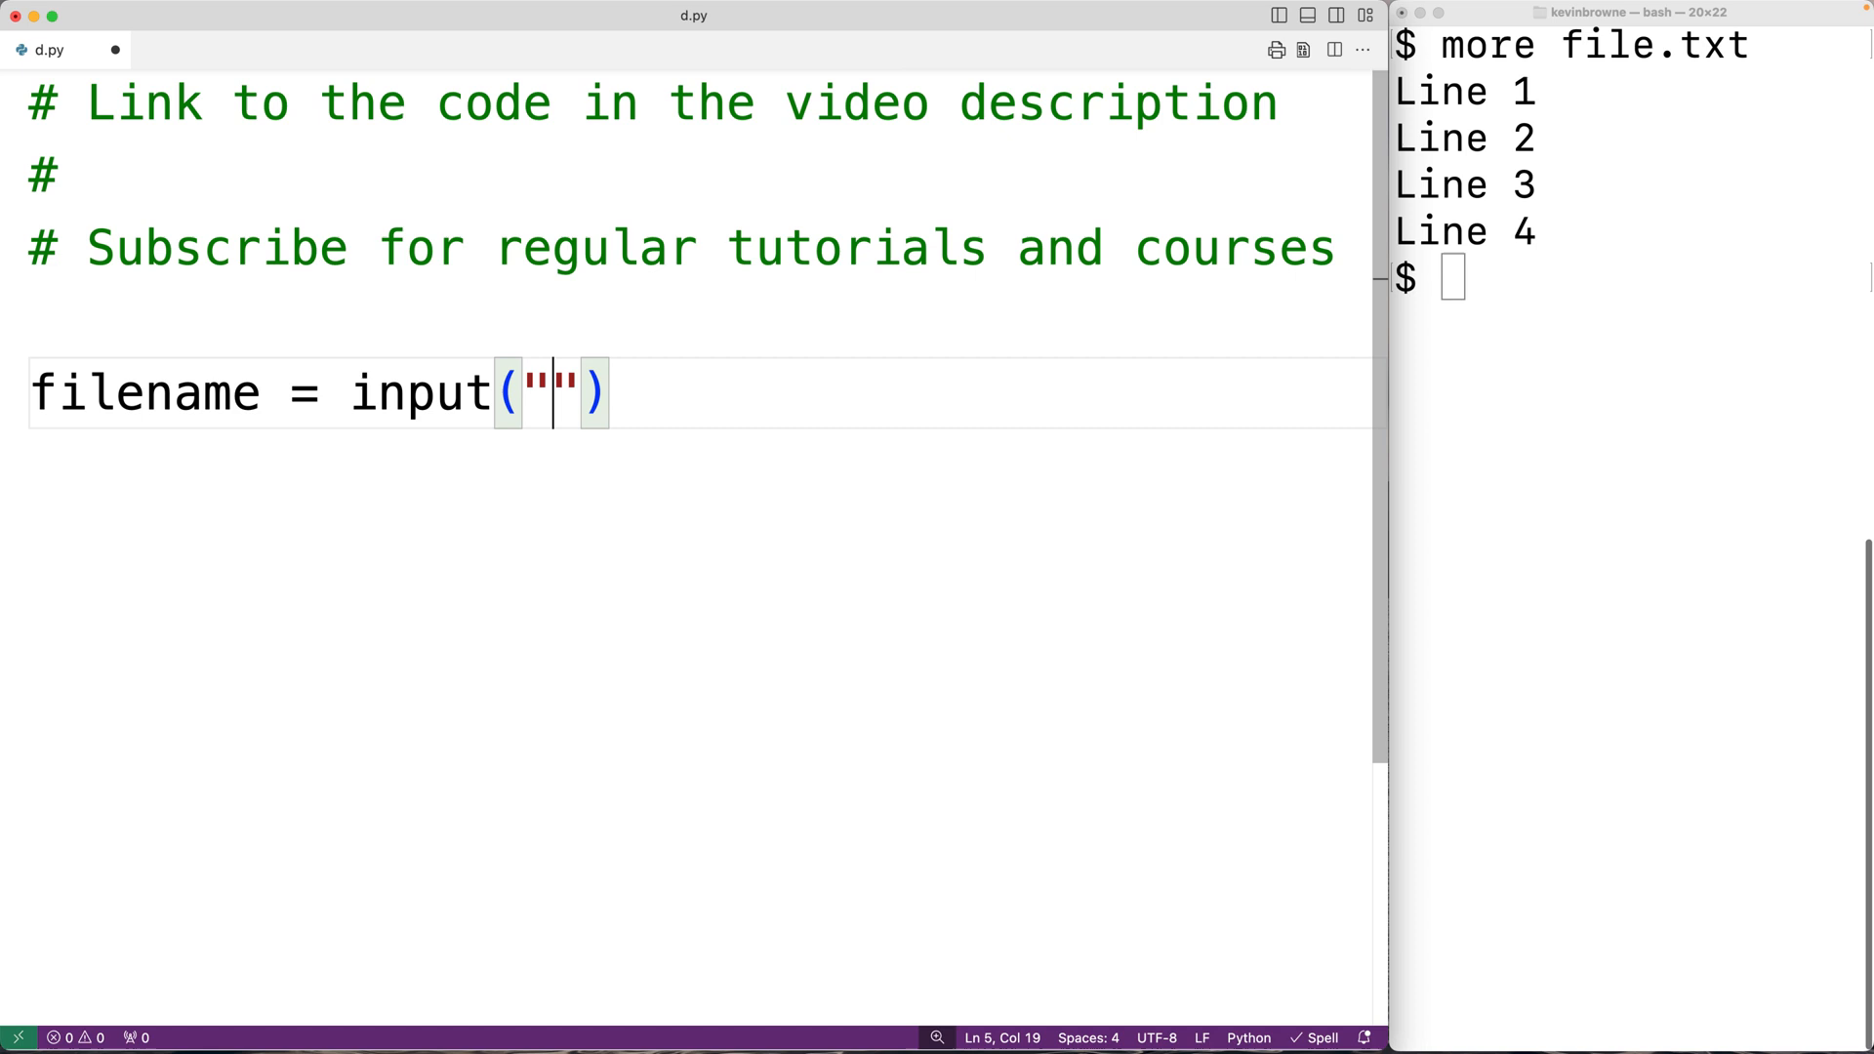
{"action": "type", "text": "File:"}
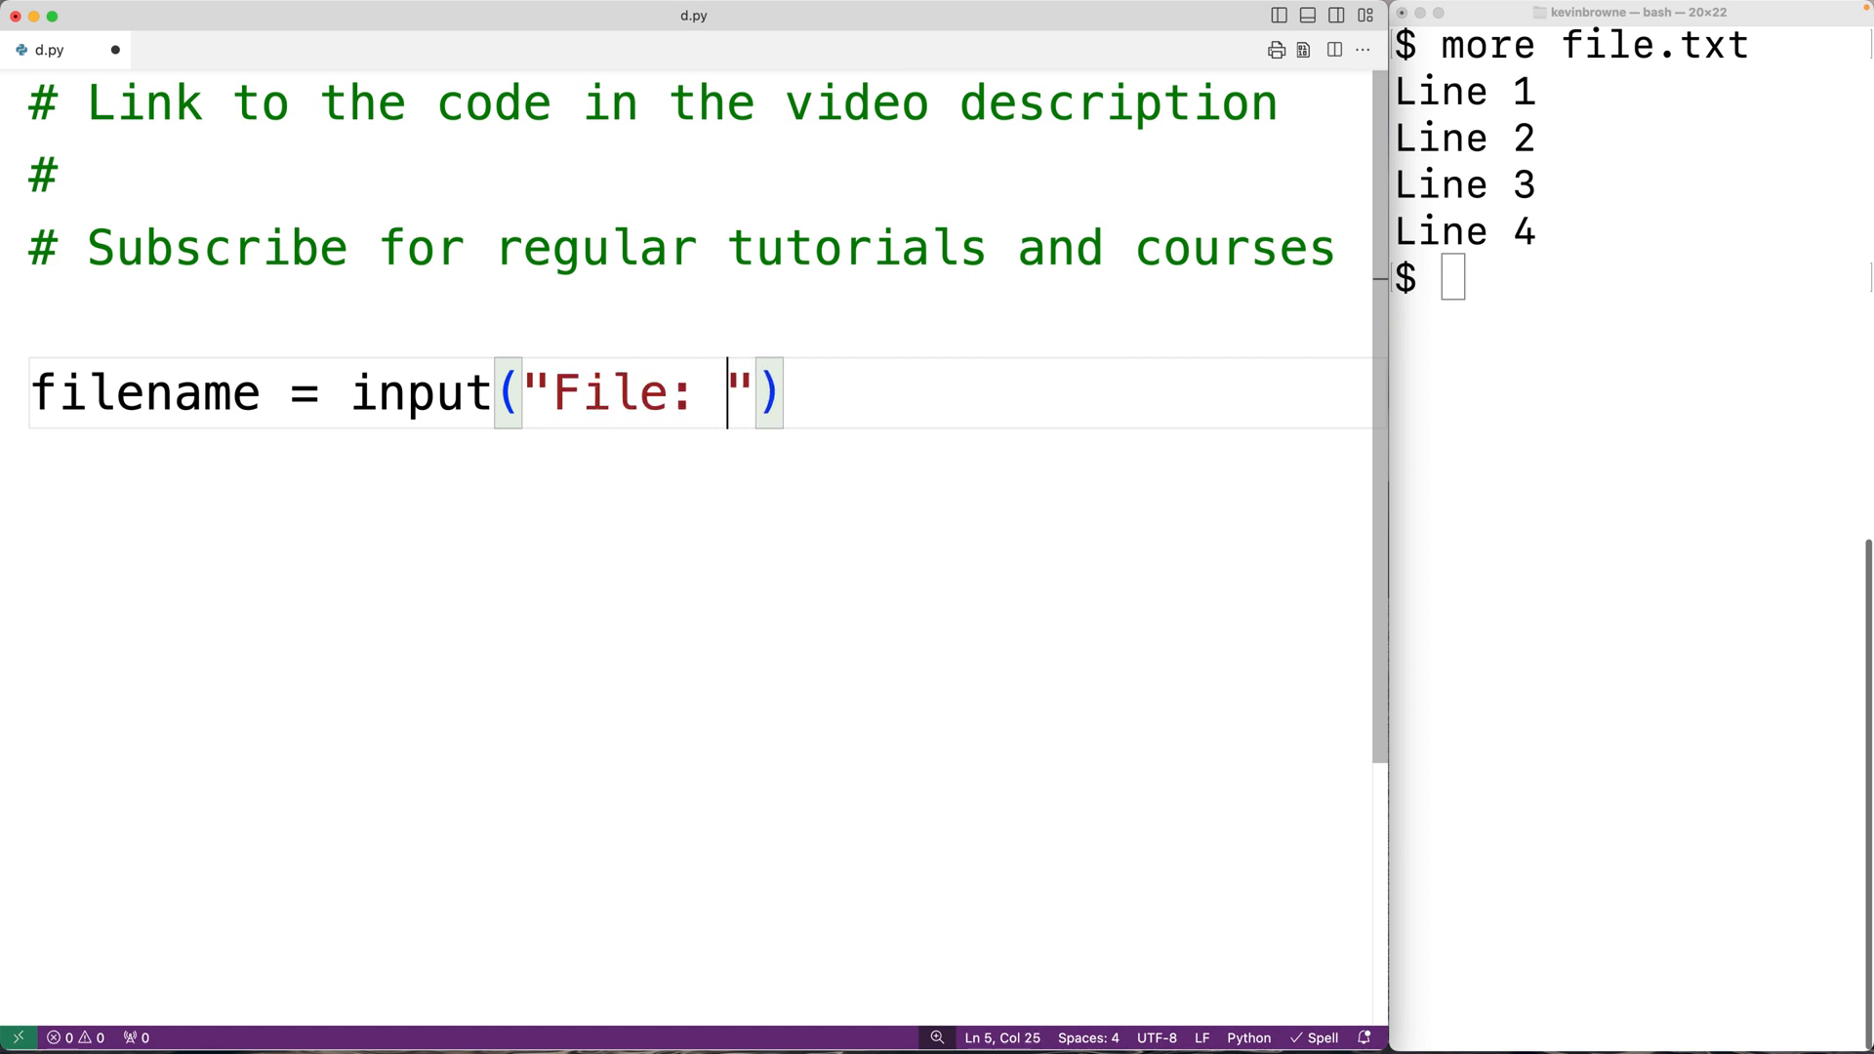
{"action": "mouse_move", "coordinate": [101, 439]}
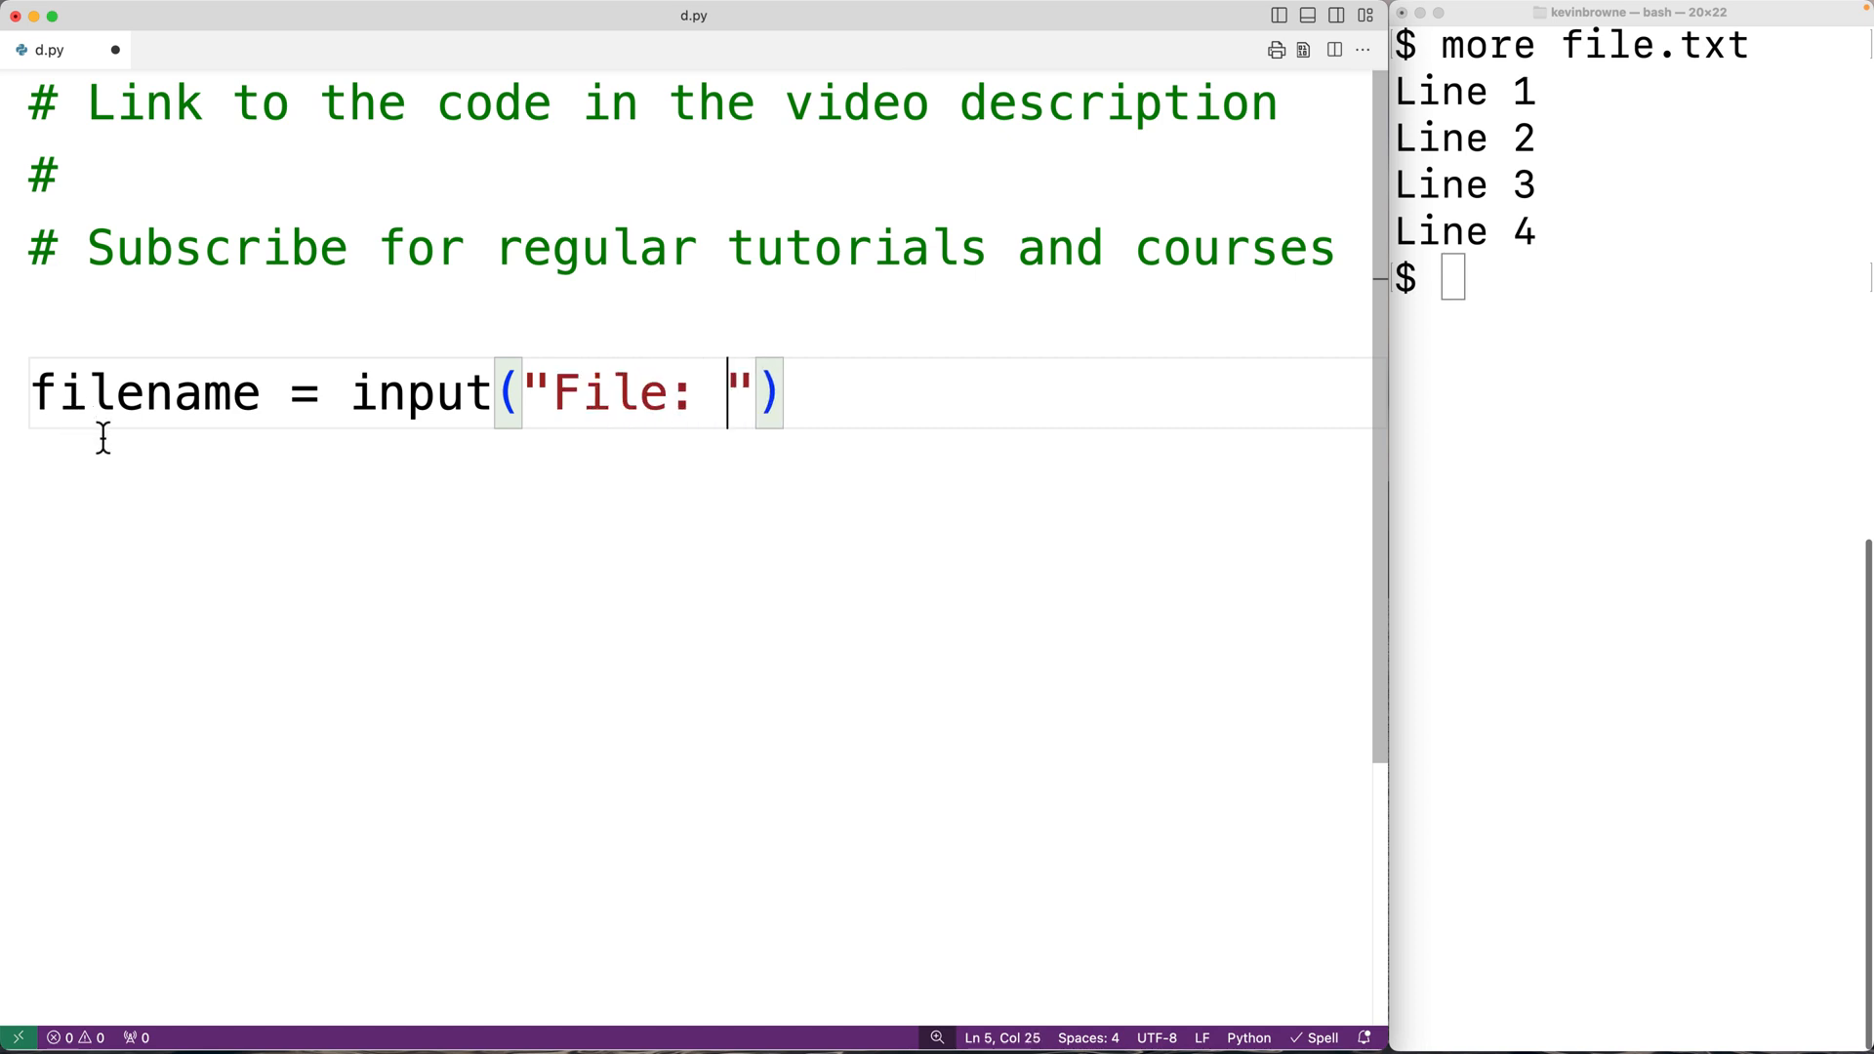
{"action": "left_click_drag", "start_coordinate": [727, 392], "coordinate": [552, 392]}
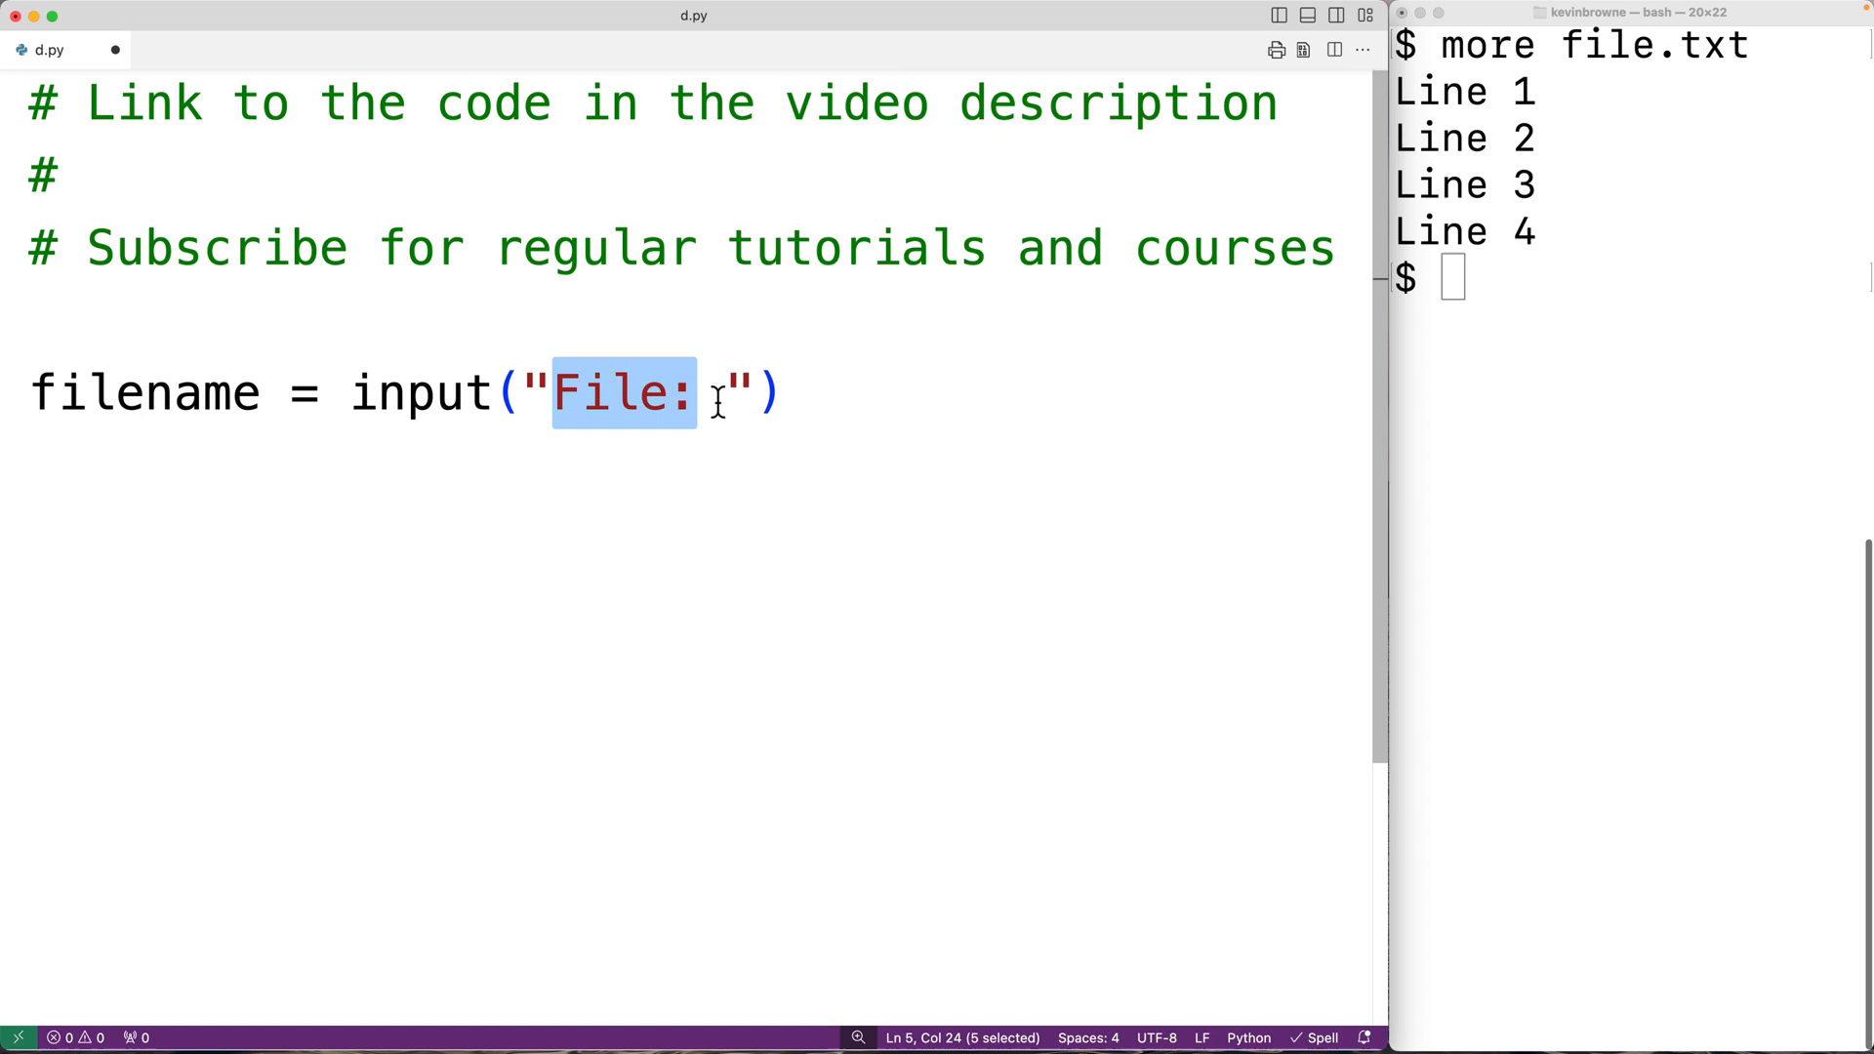
{"action": "mouse_move", "coordinate": [394, 392]}
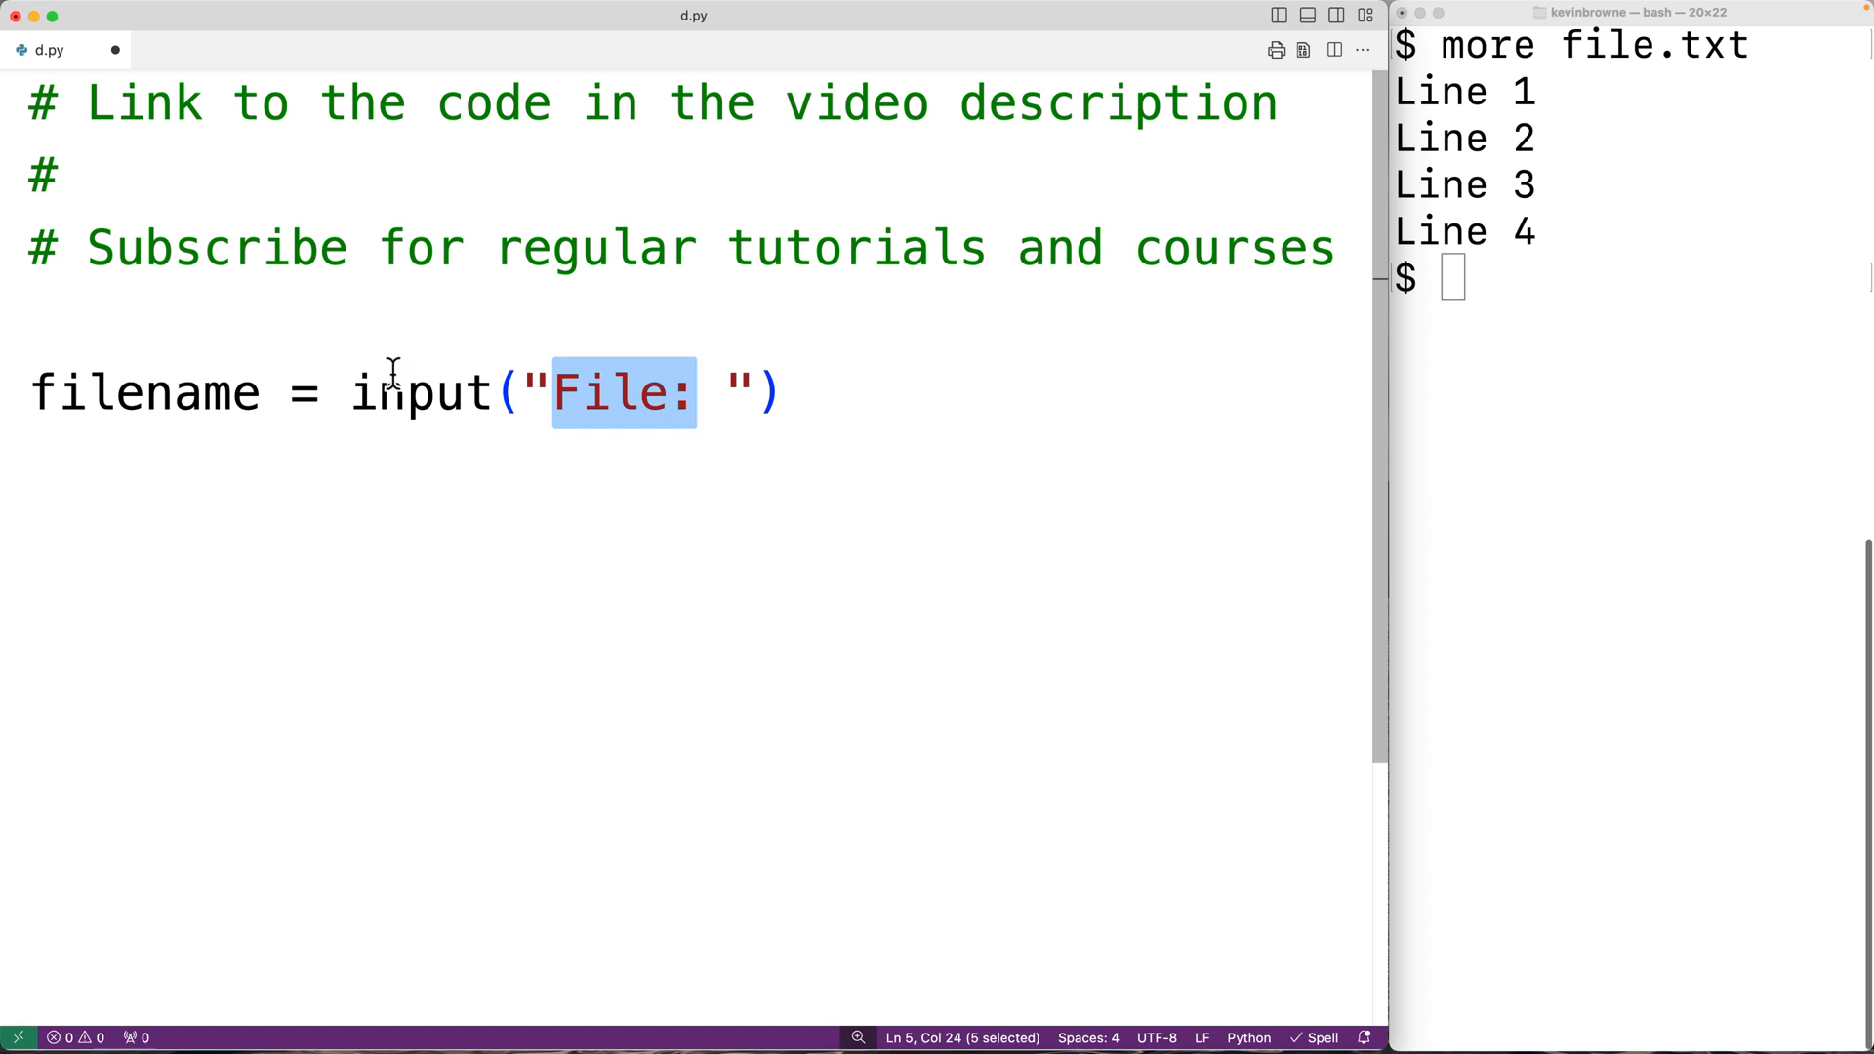
{"action": "left_click_drag", "start_coordinate": [552, 392], "coordinate": [783, 392]}
{"action": "type", "text": "text ="}
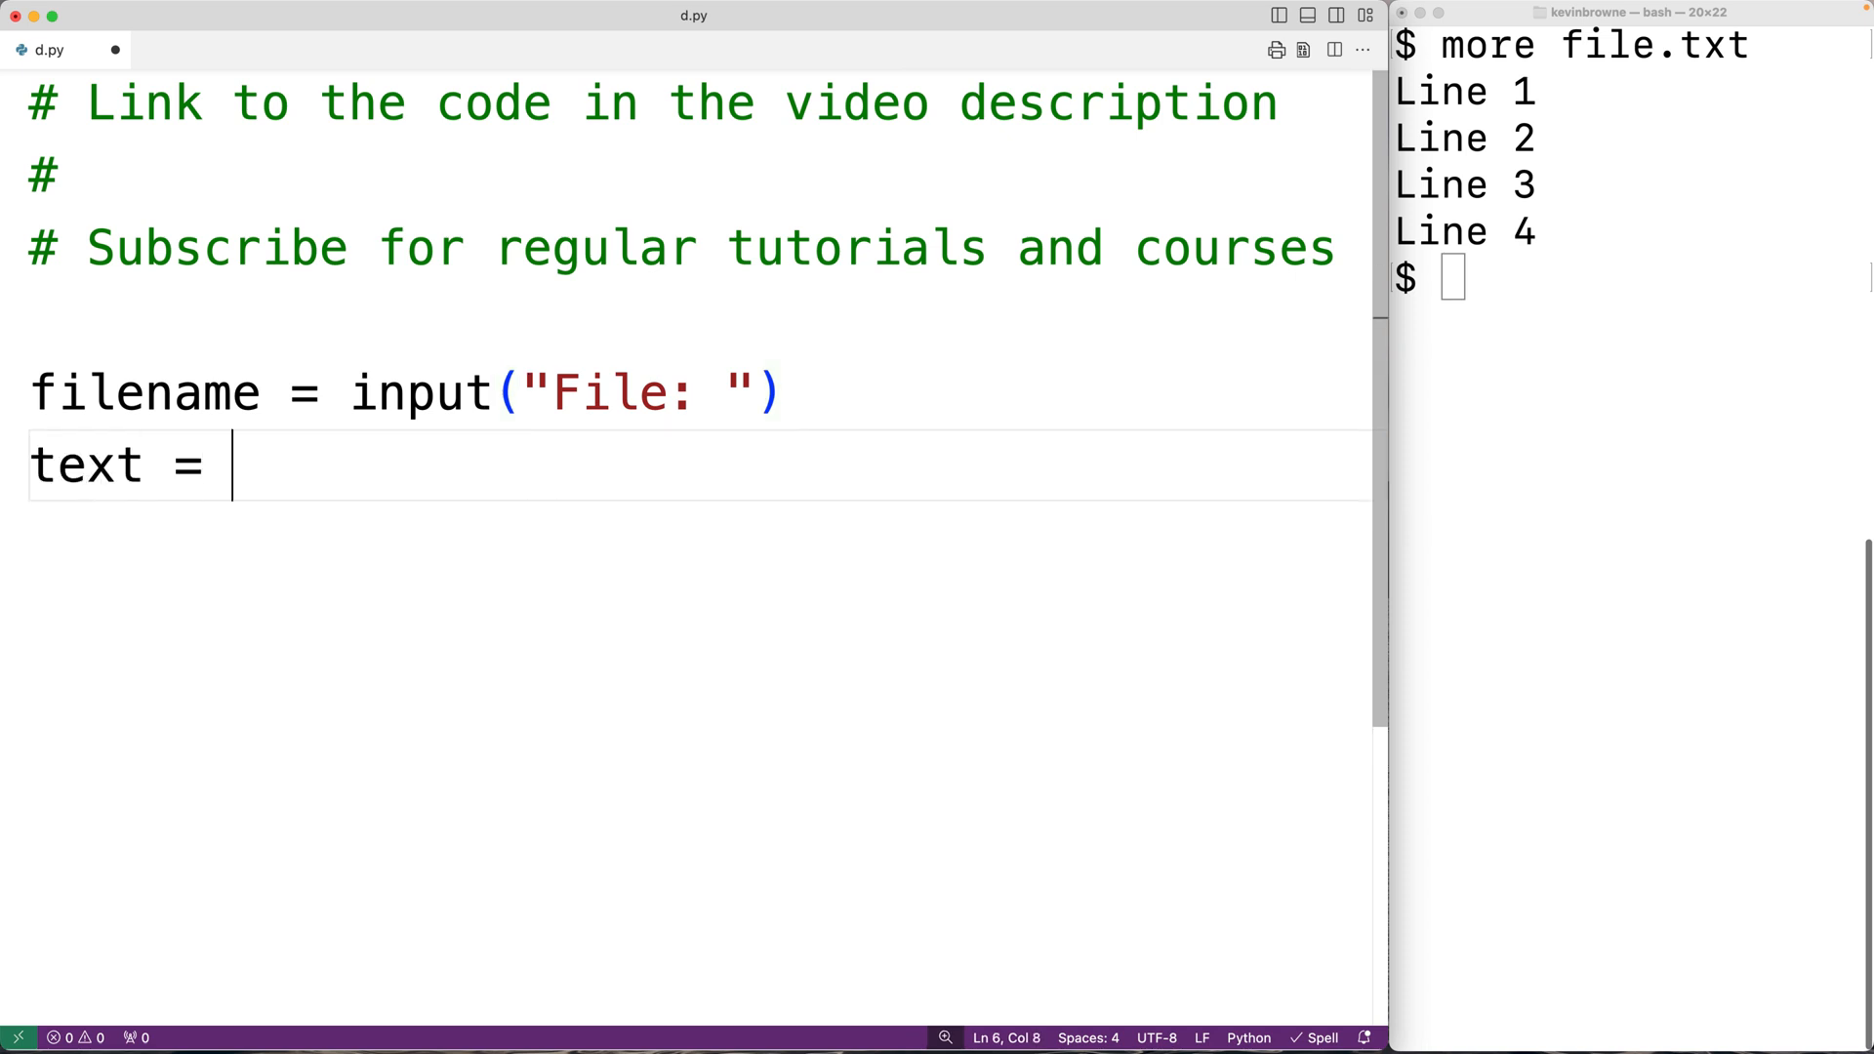
Complete the line as text = input("Text: ") with a blank line below.
{"action": "type", "text": "input"}
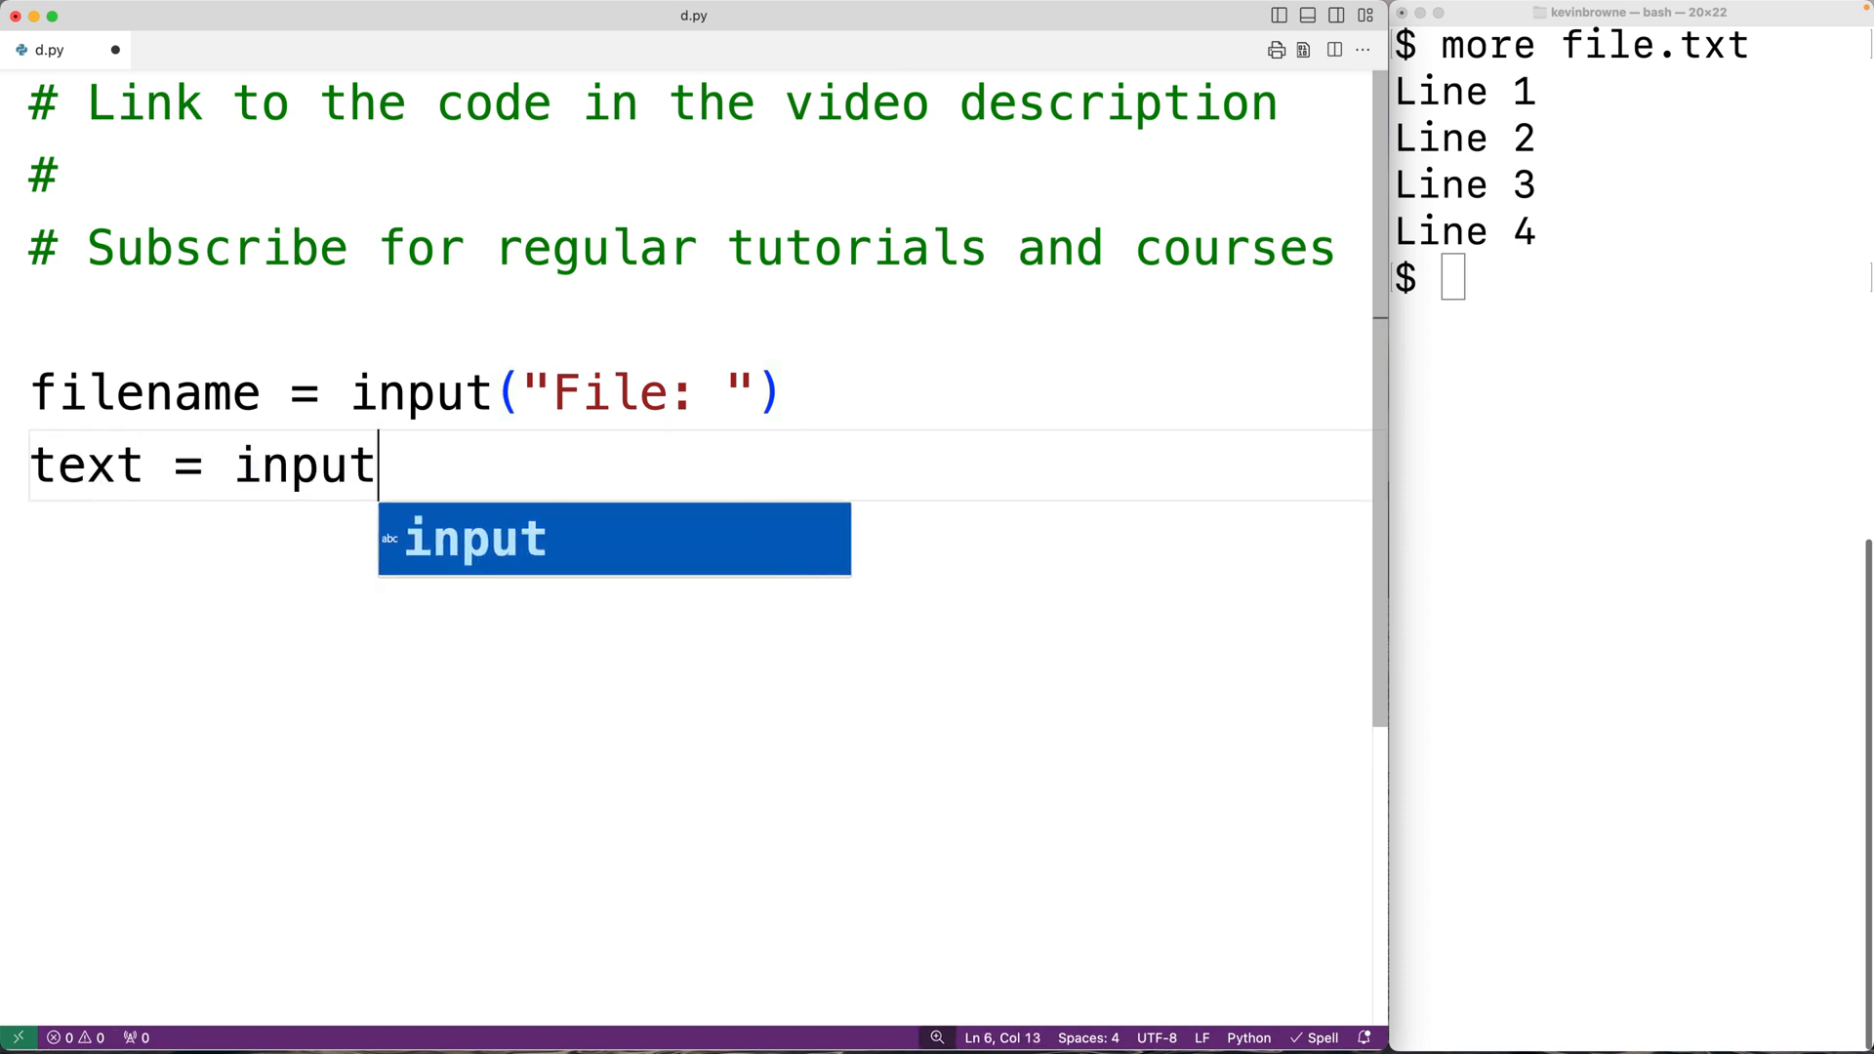
{"action": "type", "text": "(\"Text\""}
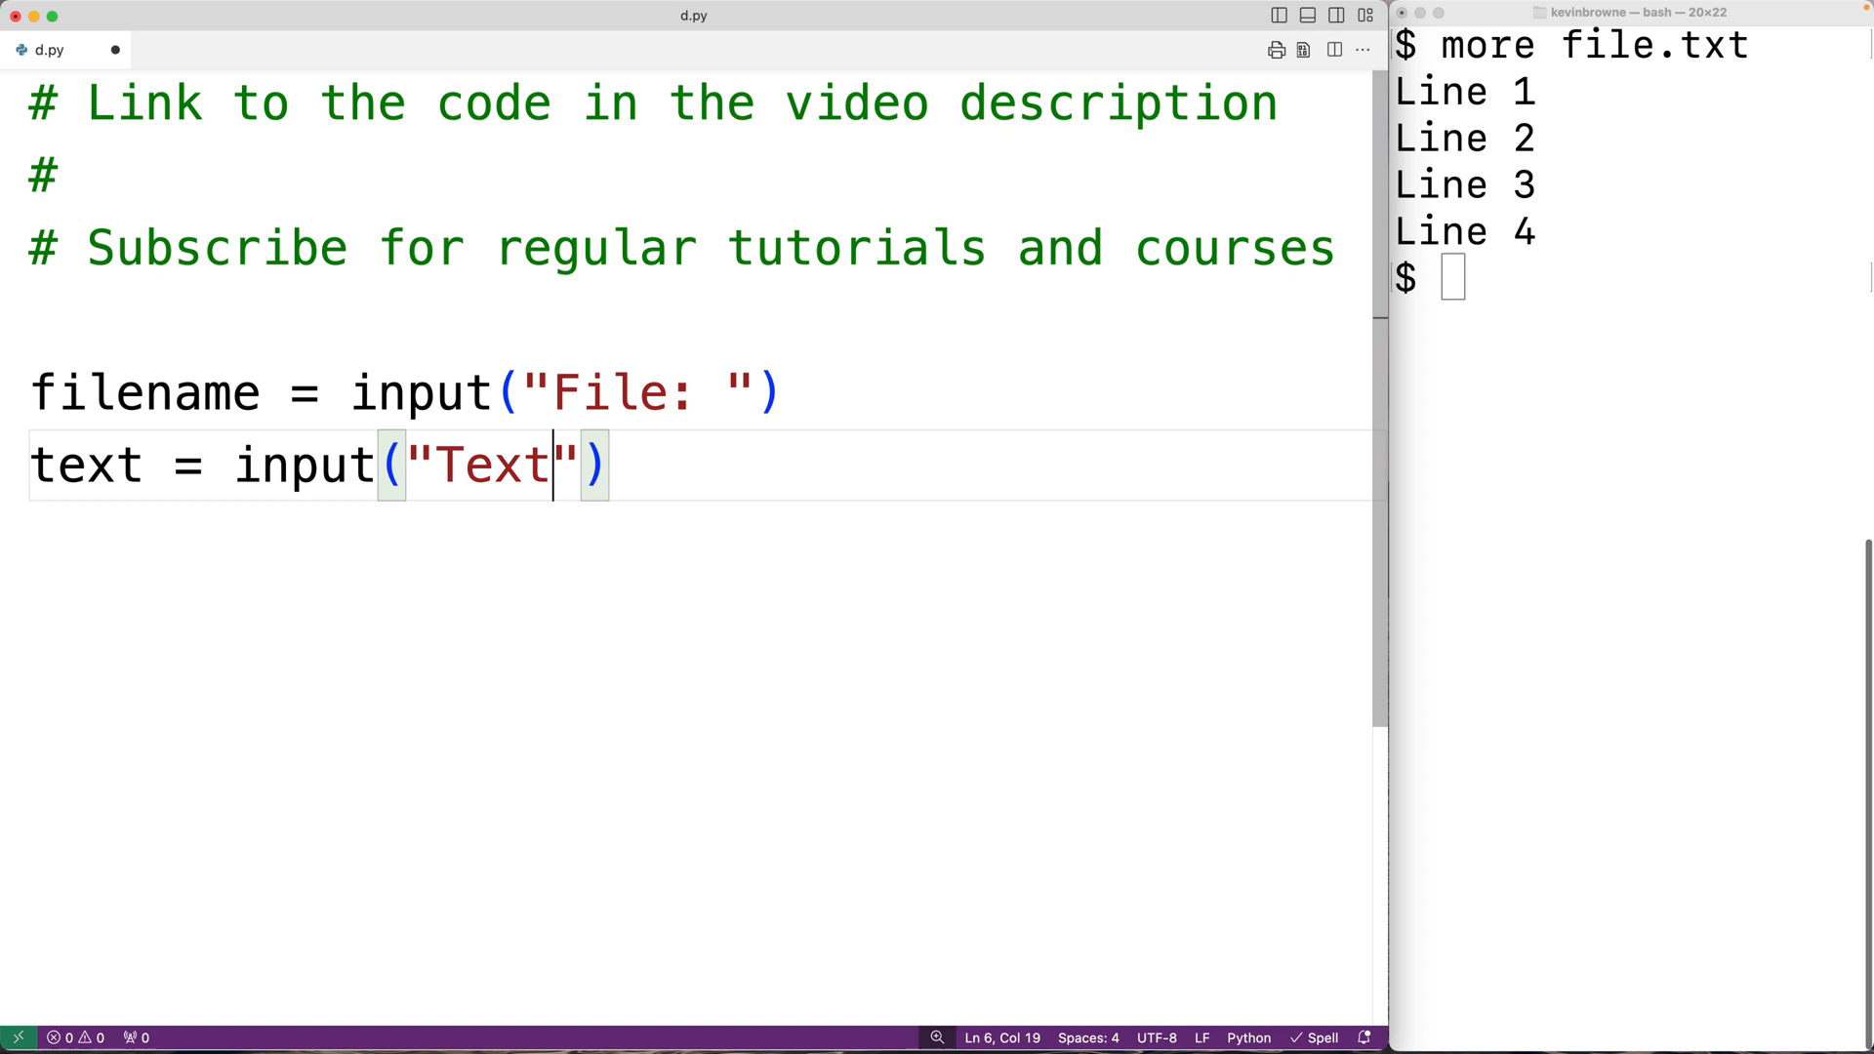
{"action": "type", "text": ":"}
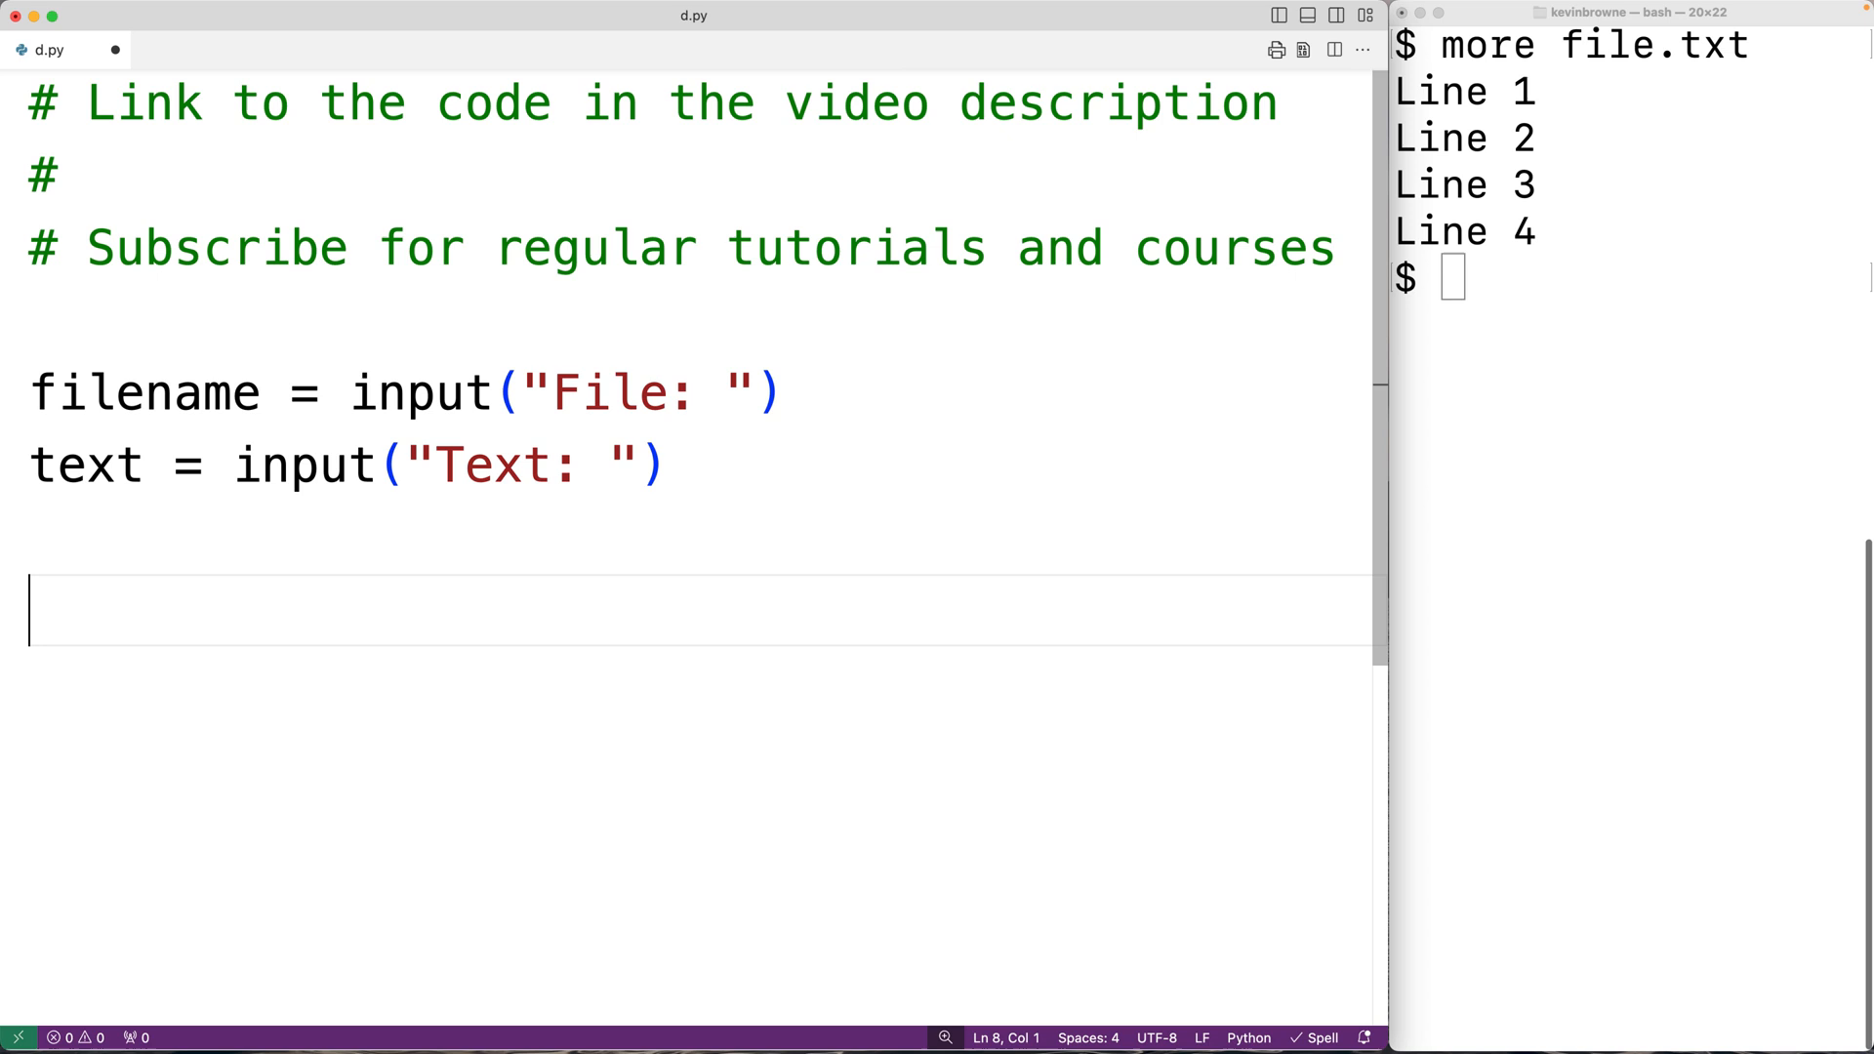
Write with open(filename, "a") as file: and highlight its filename, "a" and file parts.
{"action": "type", "text": "with open"}
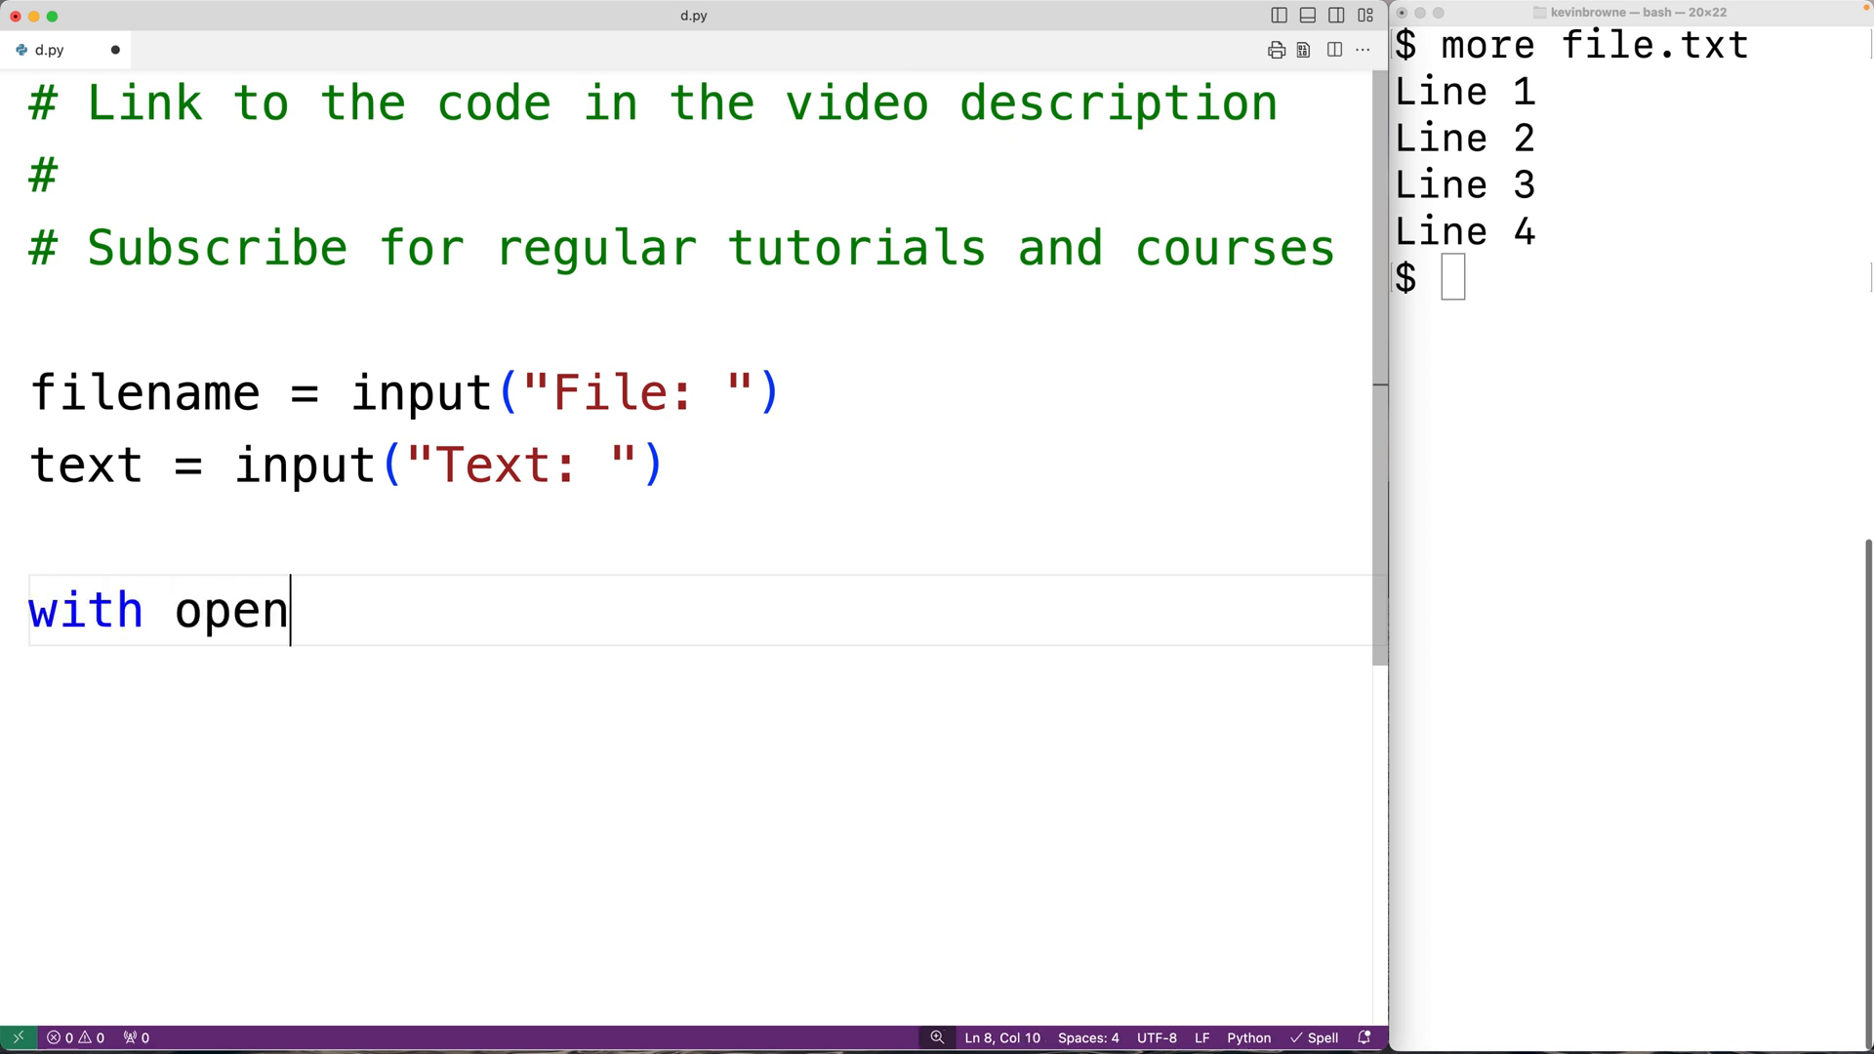
{"action": "type", "text": "(filename"}
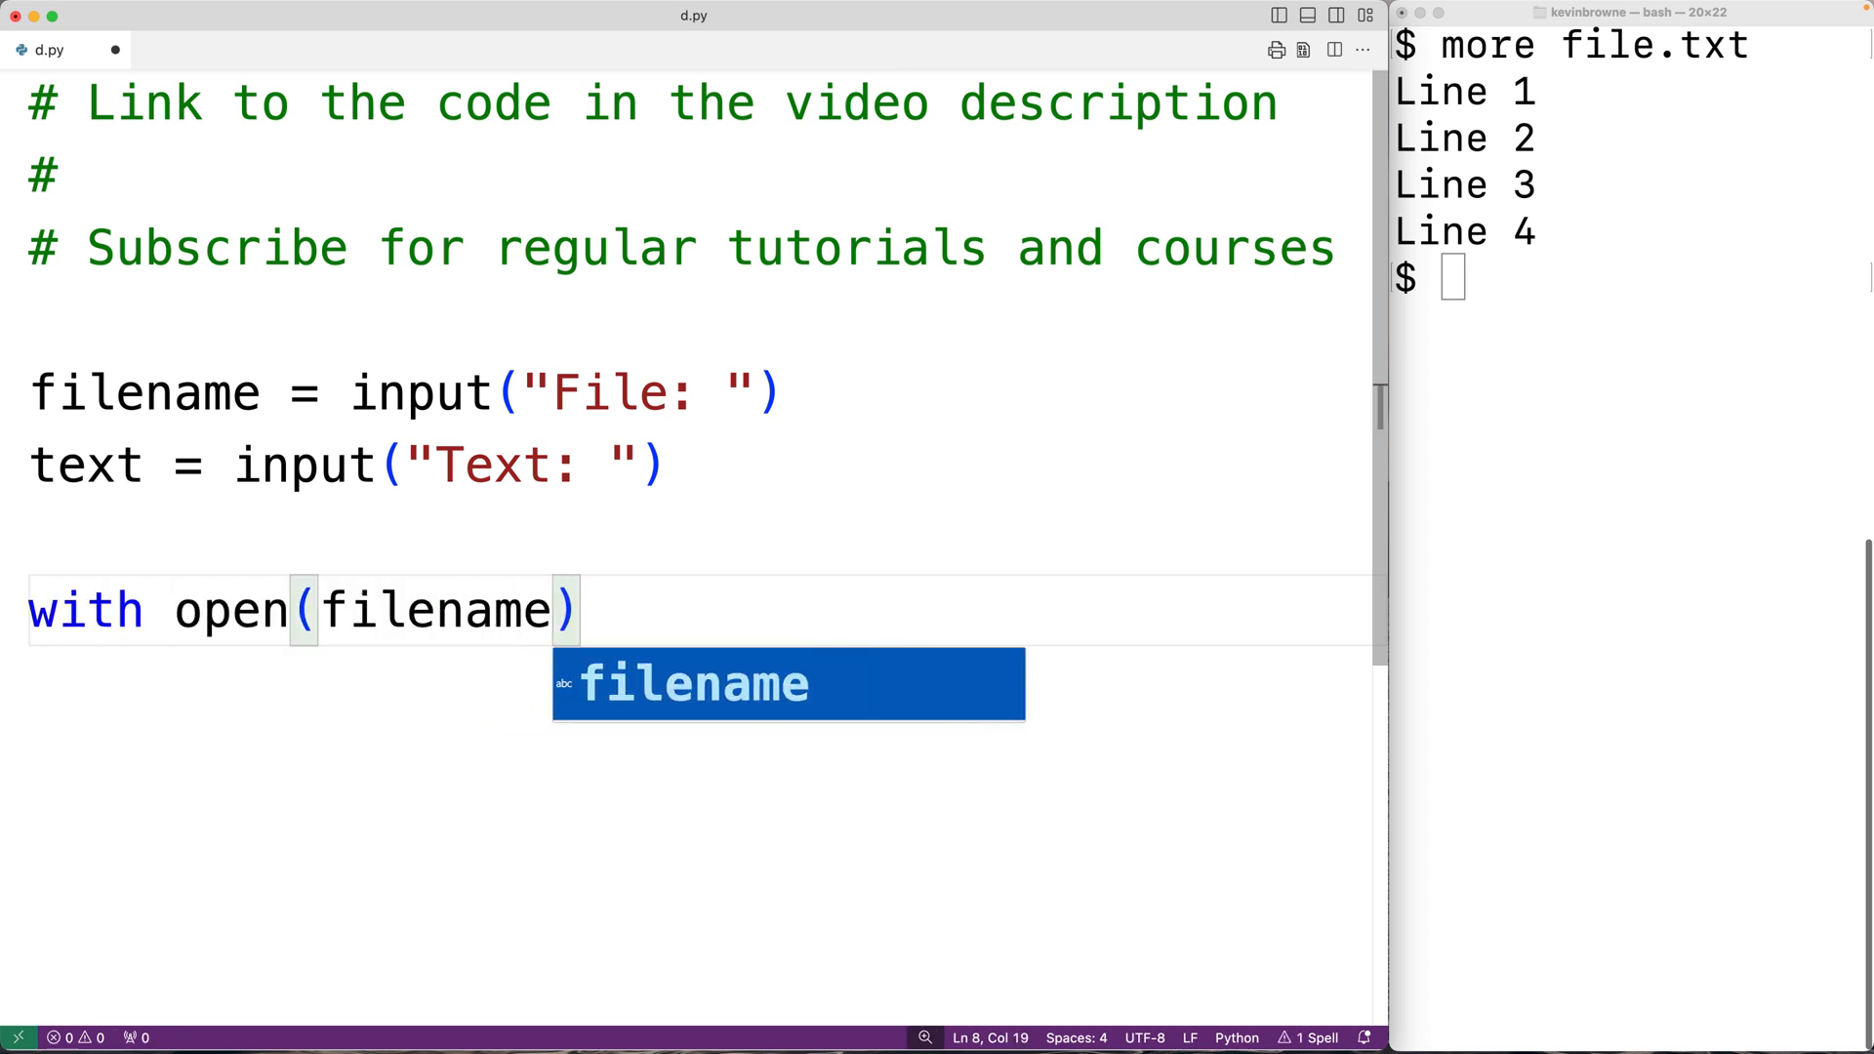
{"action": "type", "text": ","}
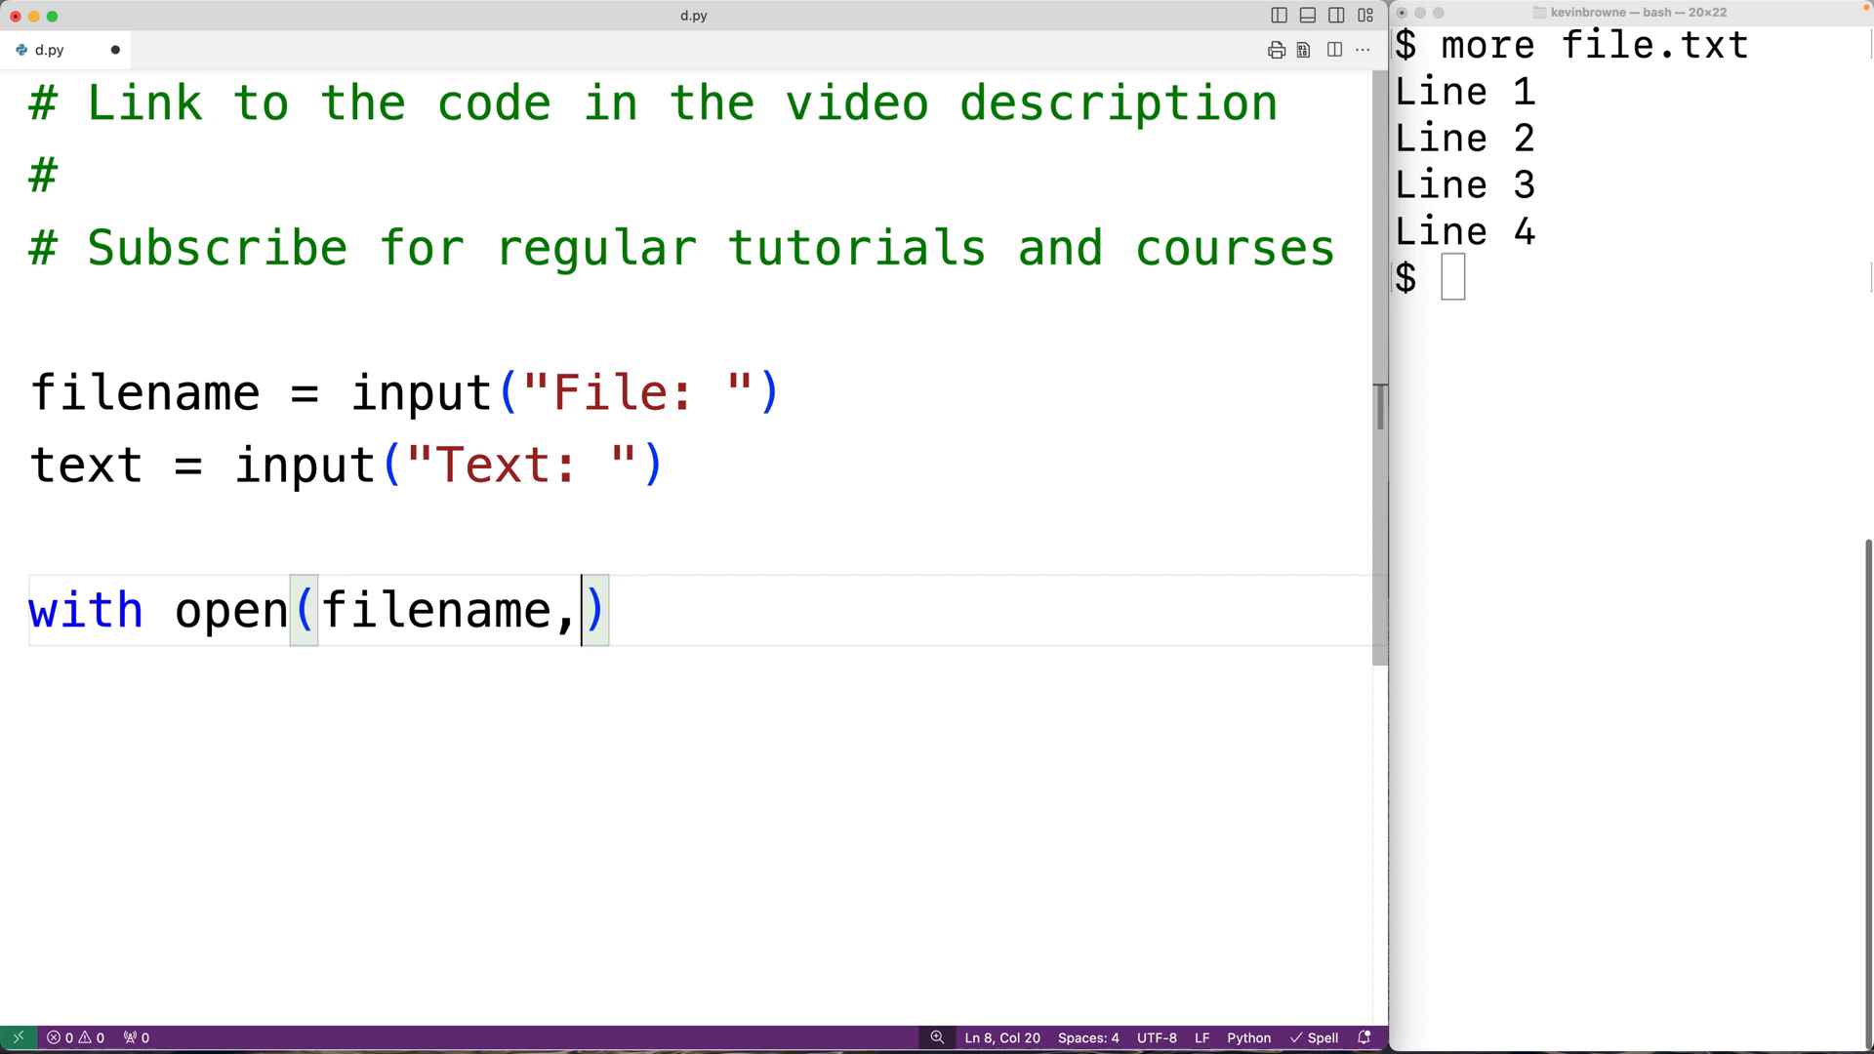
{"action": "type", "text": "\"a\") as"}
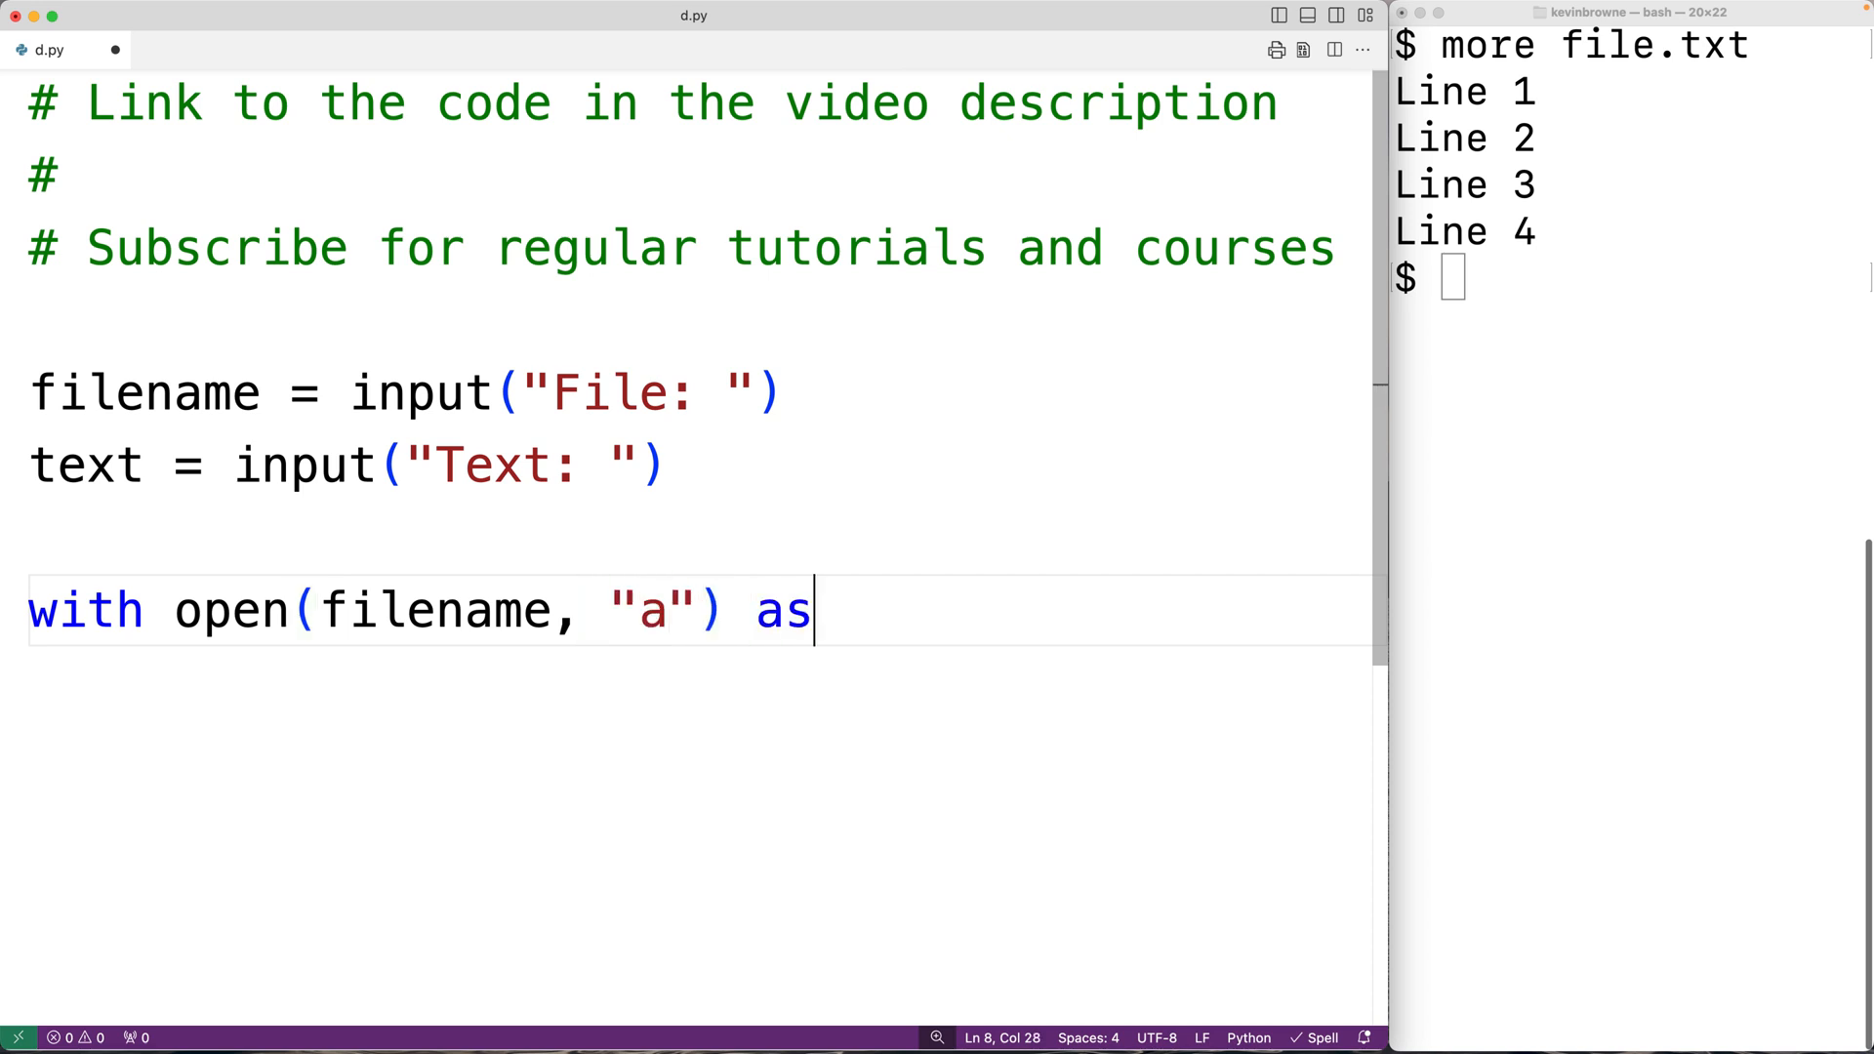
{"action": "type", "text": "file:"}
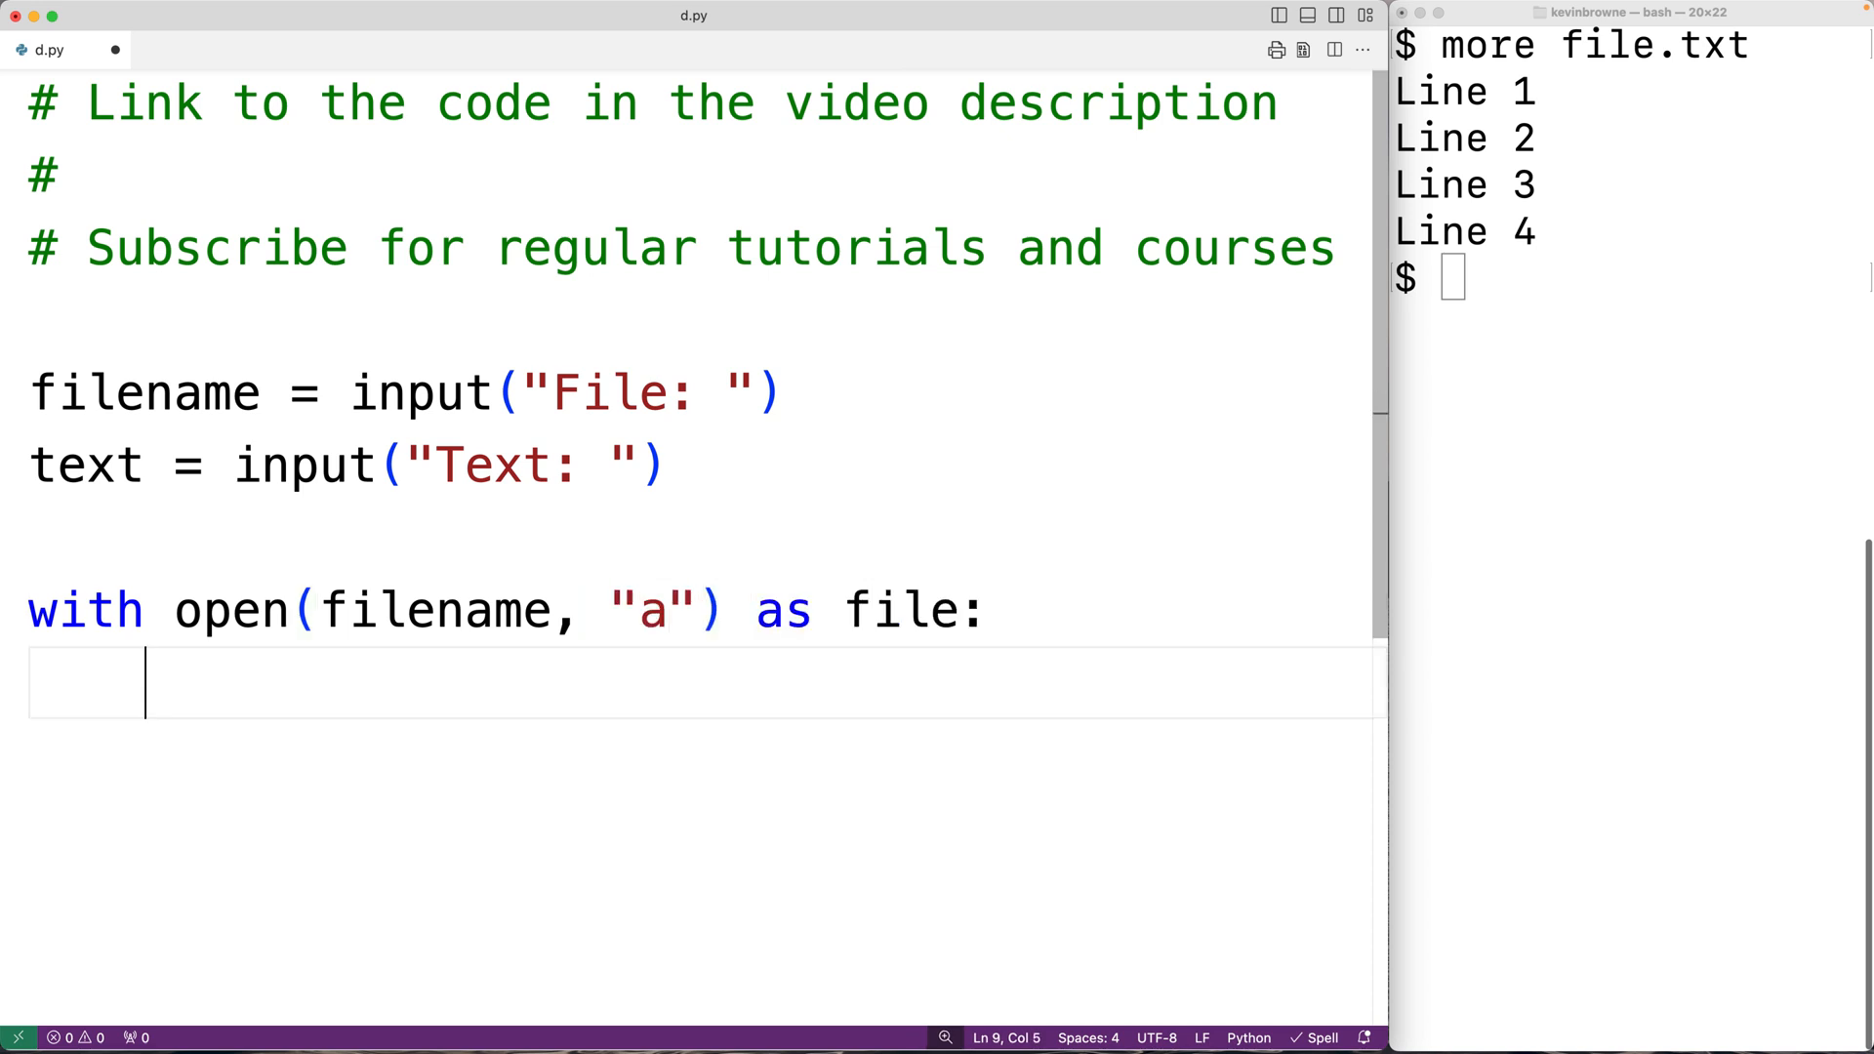
{"action": "double_click", "coordinate": [434, 609]}
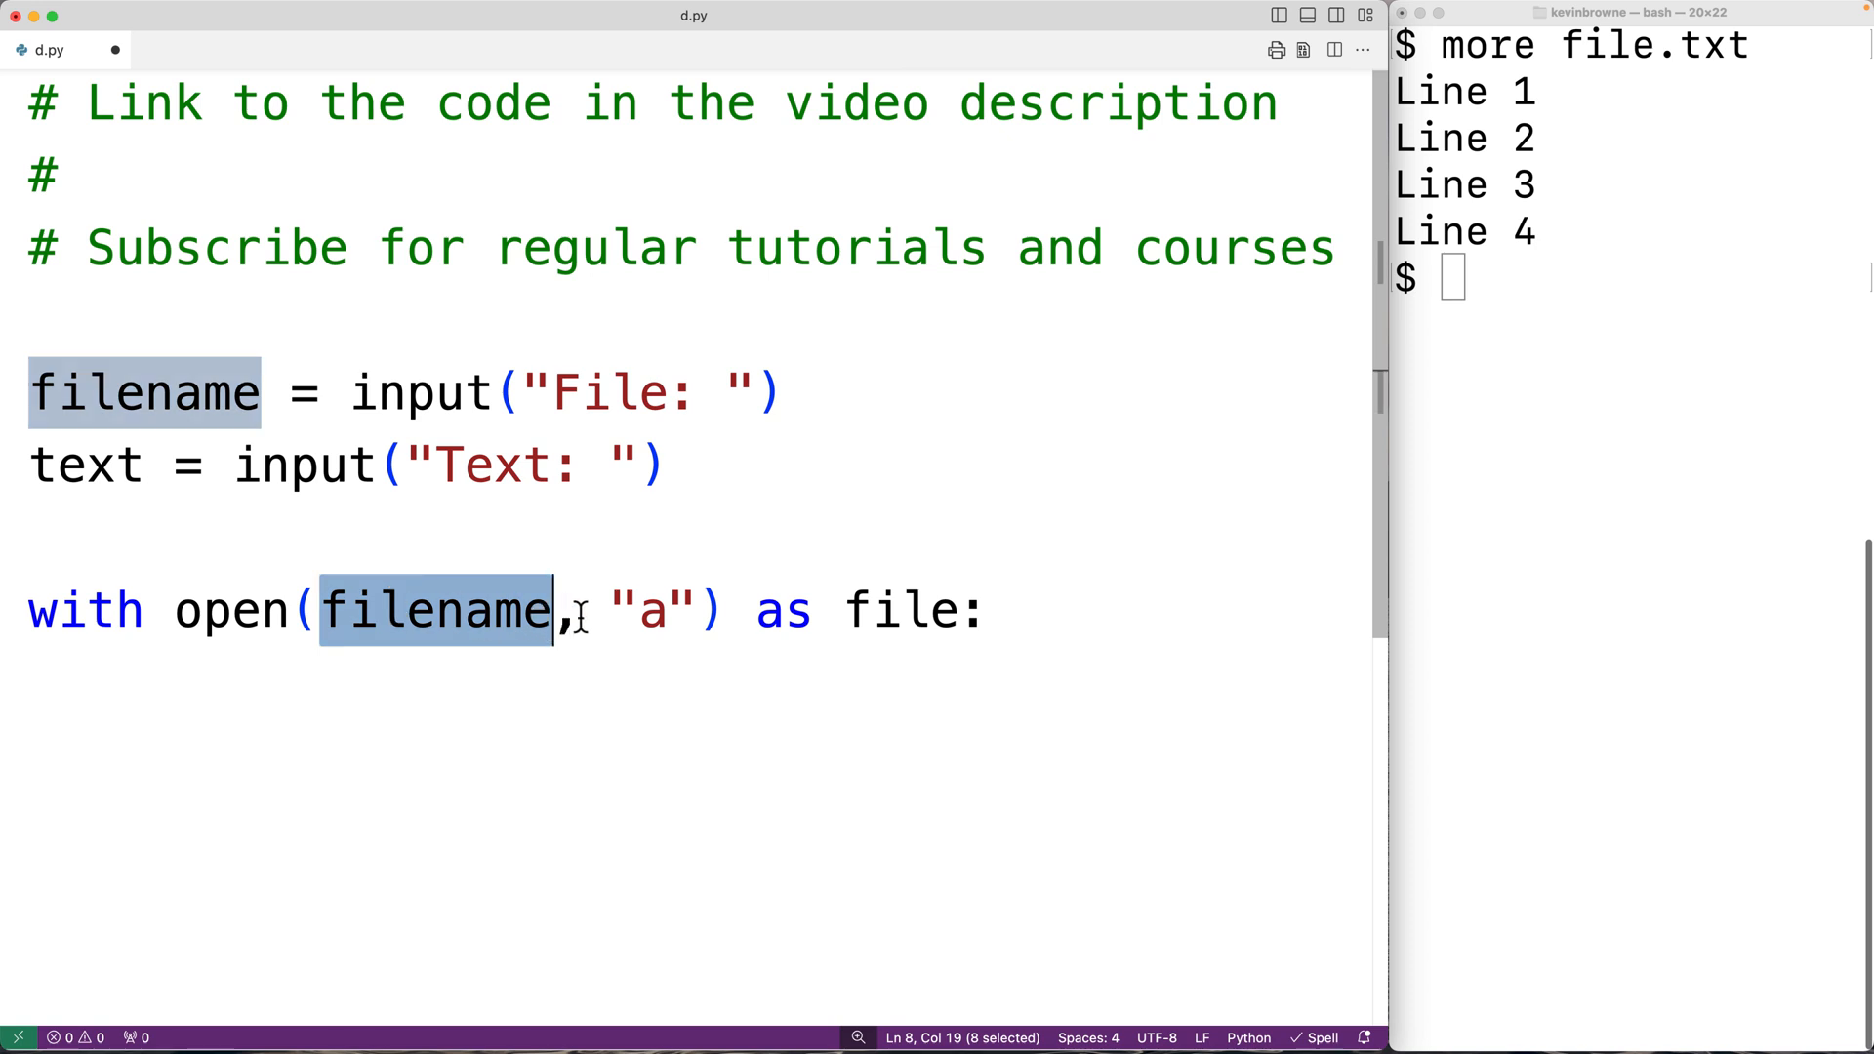
{"action": "double_click", "coordinate": [647, 610]}
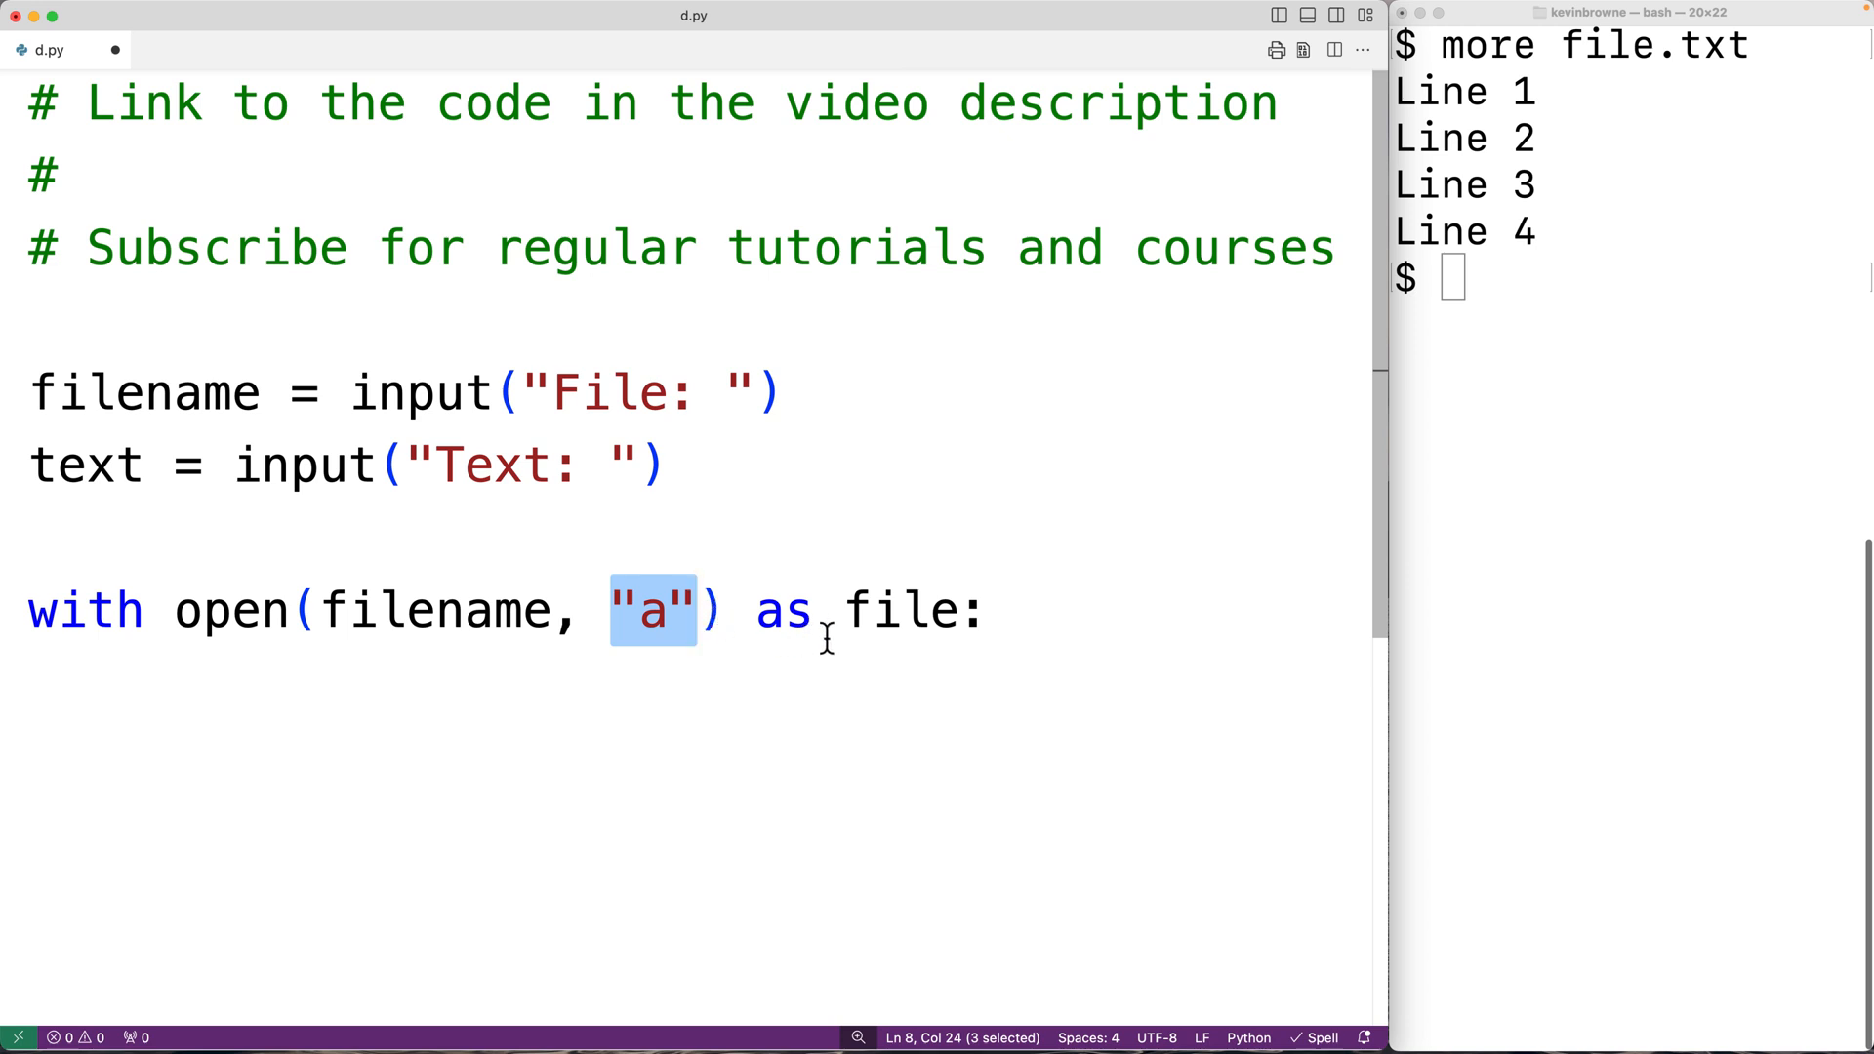
{"action": "double_click", "coordinate": [902, 609]}
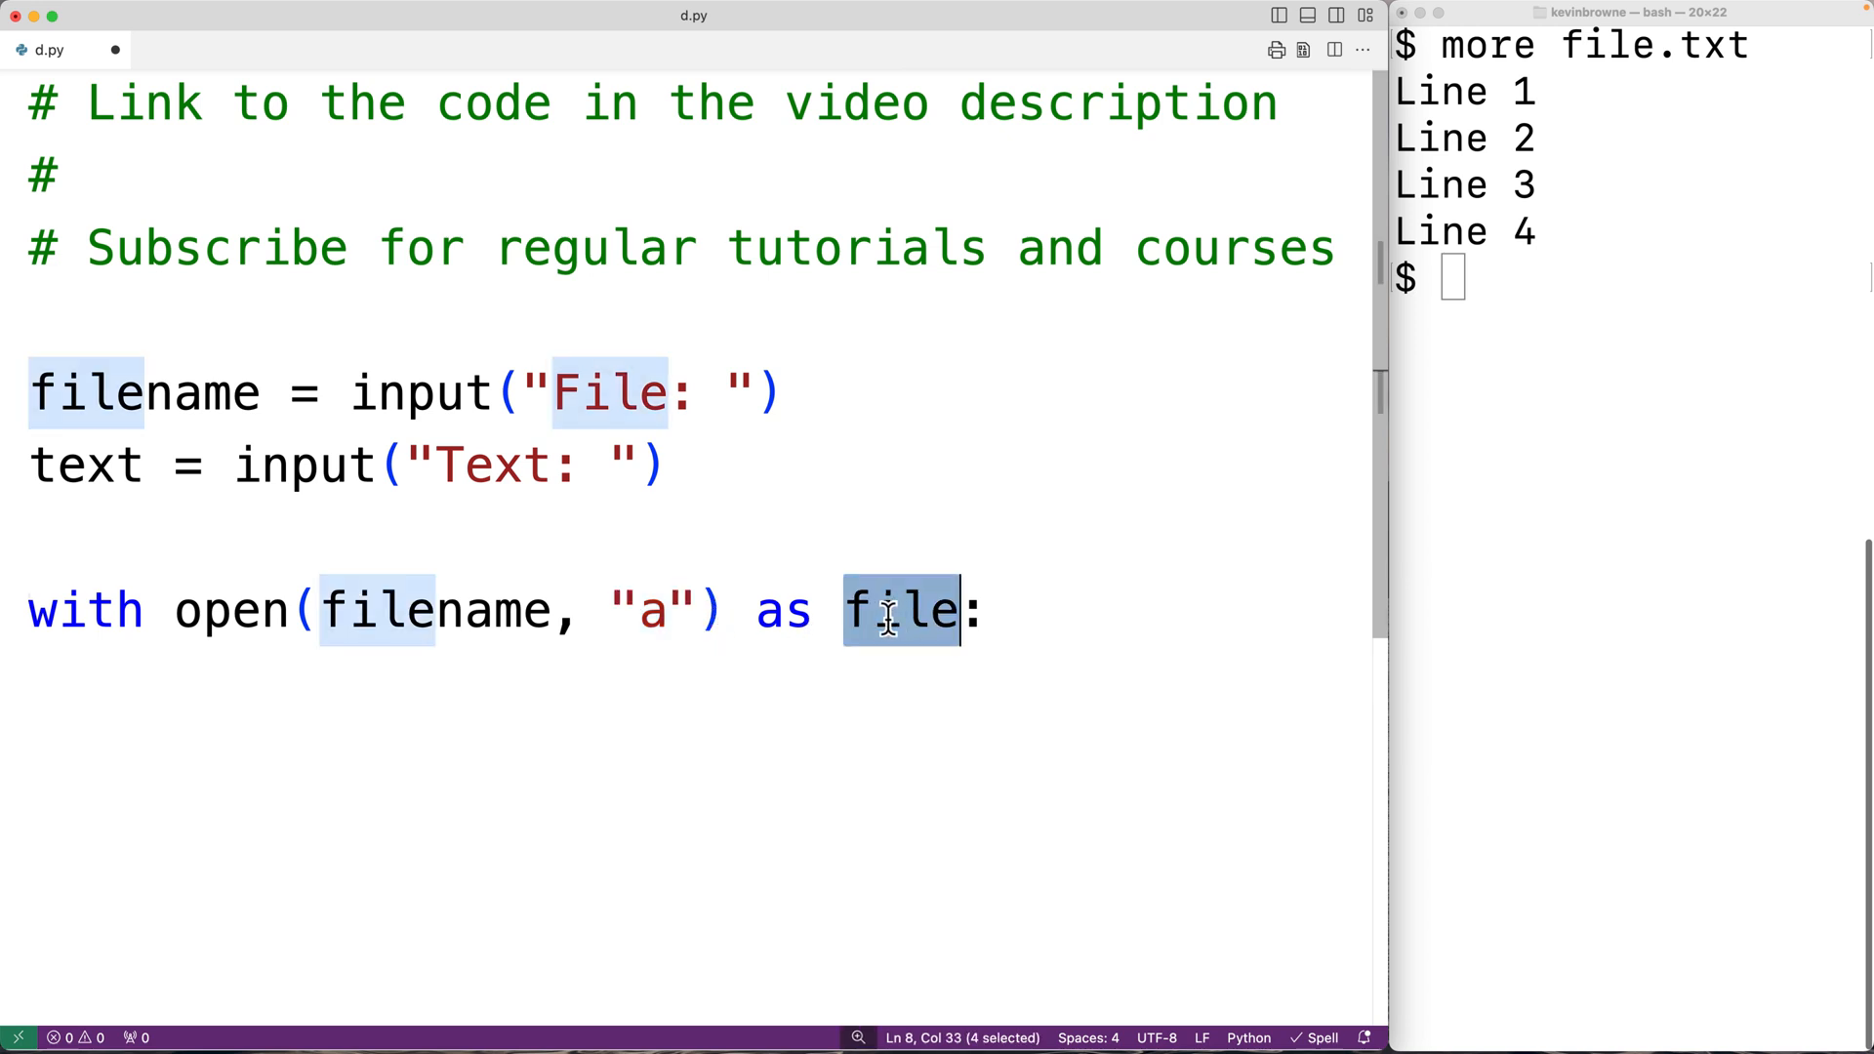
{"action": "mouse_move", "coordinate": [1002, 636]}
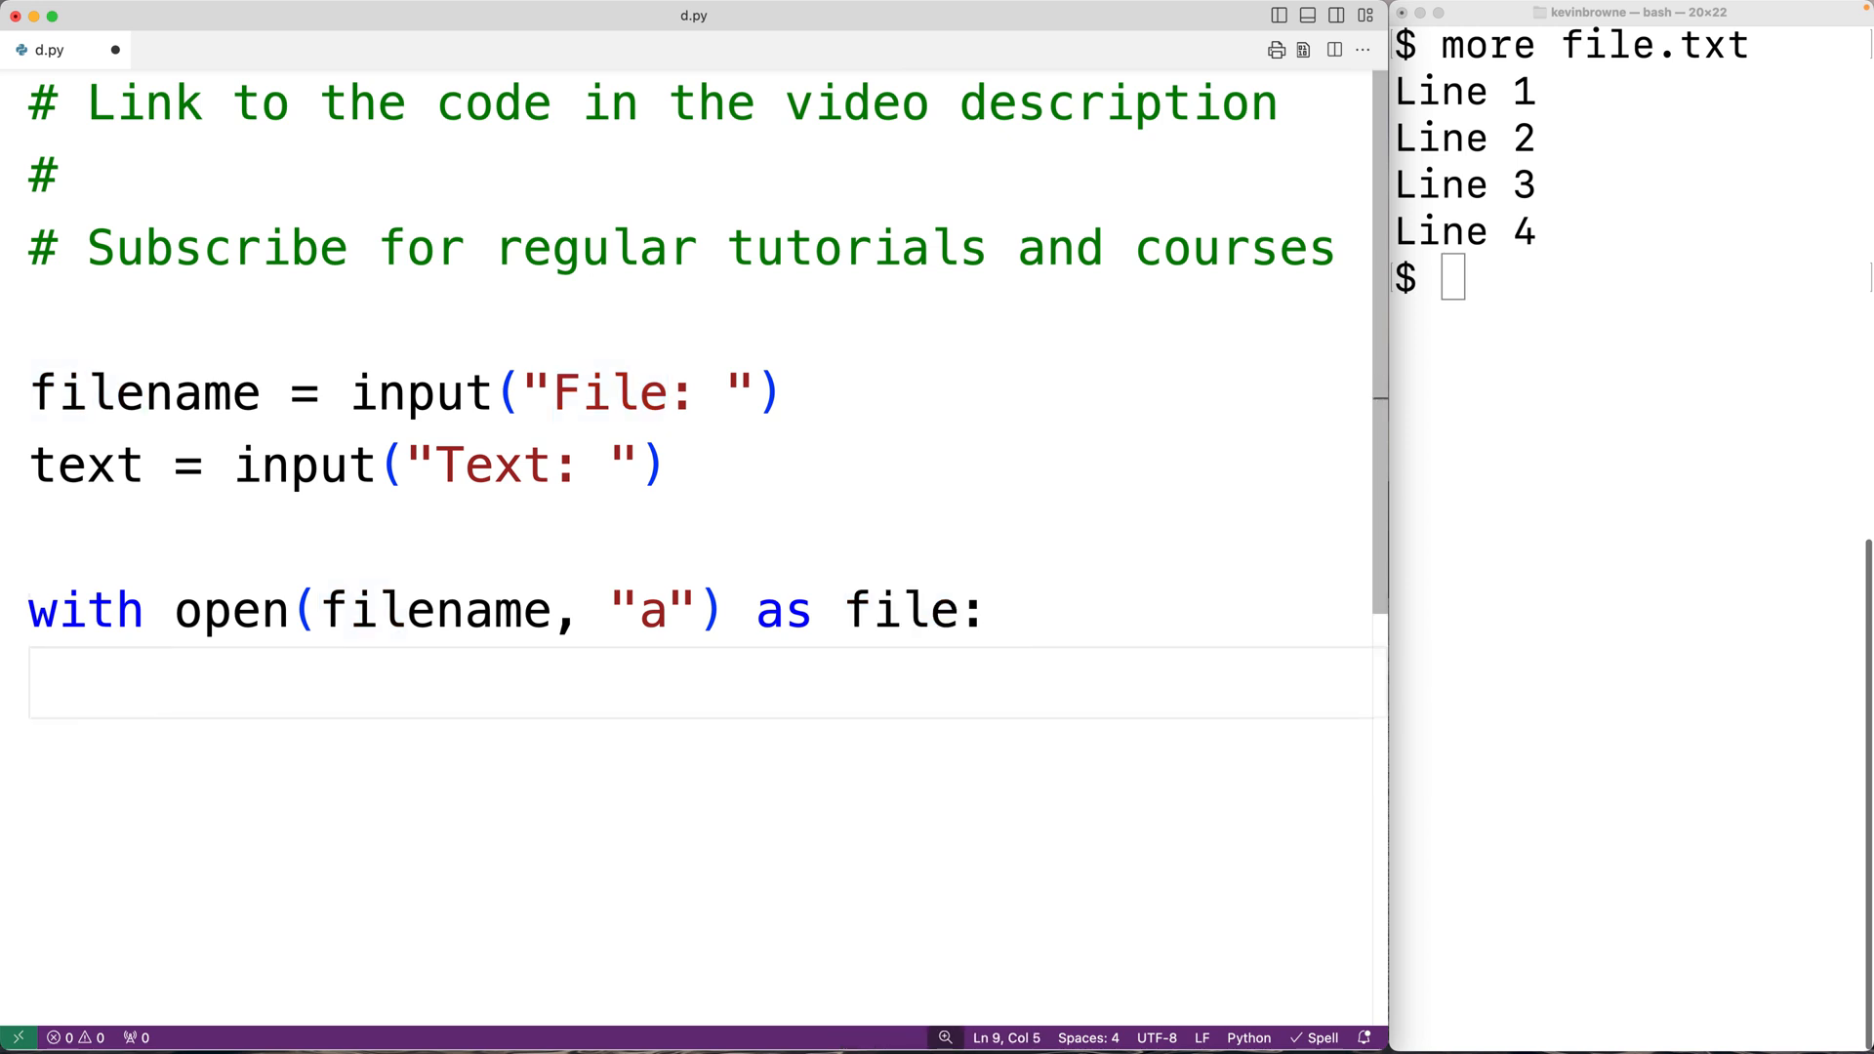
Add the indented file.write(text) line and start running python3 d.py in the terminal.
{"action": "type", "text": "file.write"}
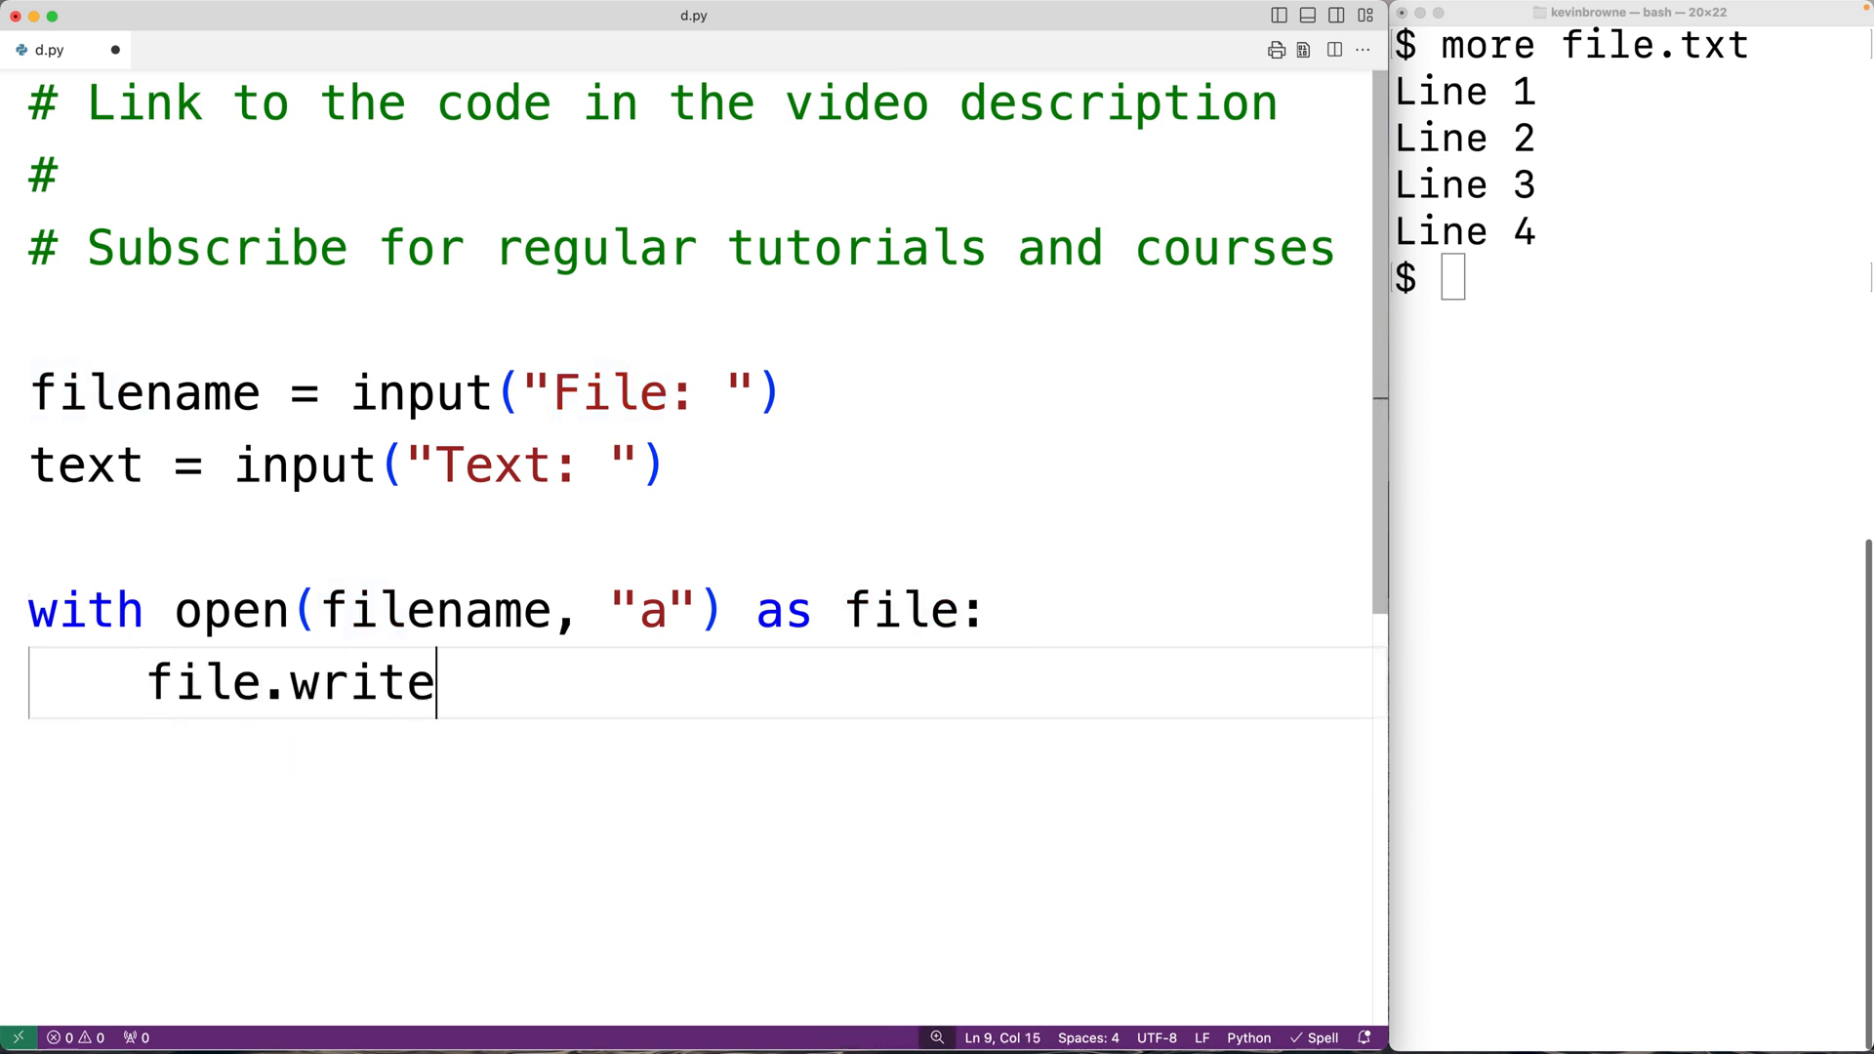
{"action": "type", "text": "(text)"}
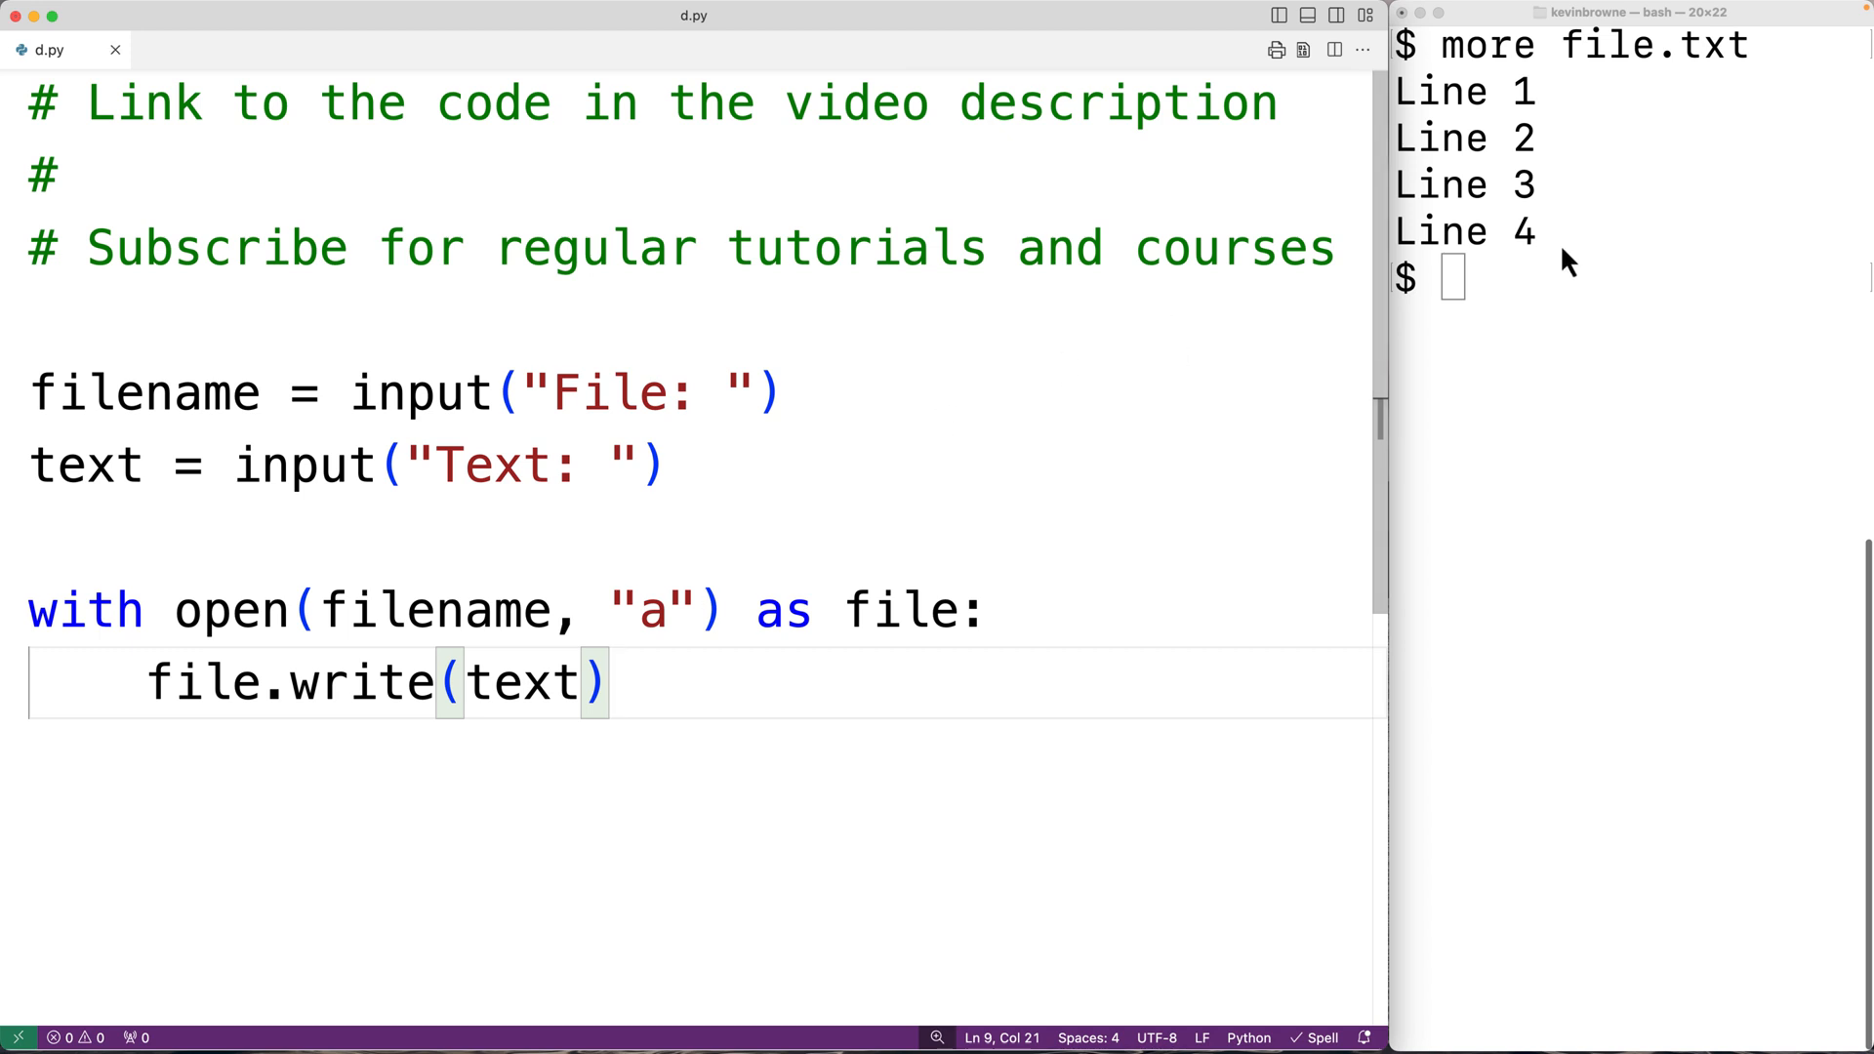
{"action": "type", "text": "python3 d"}
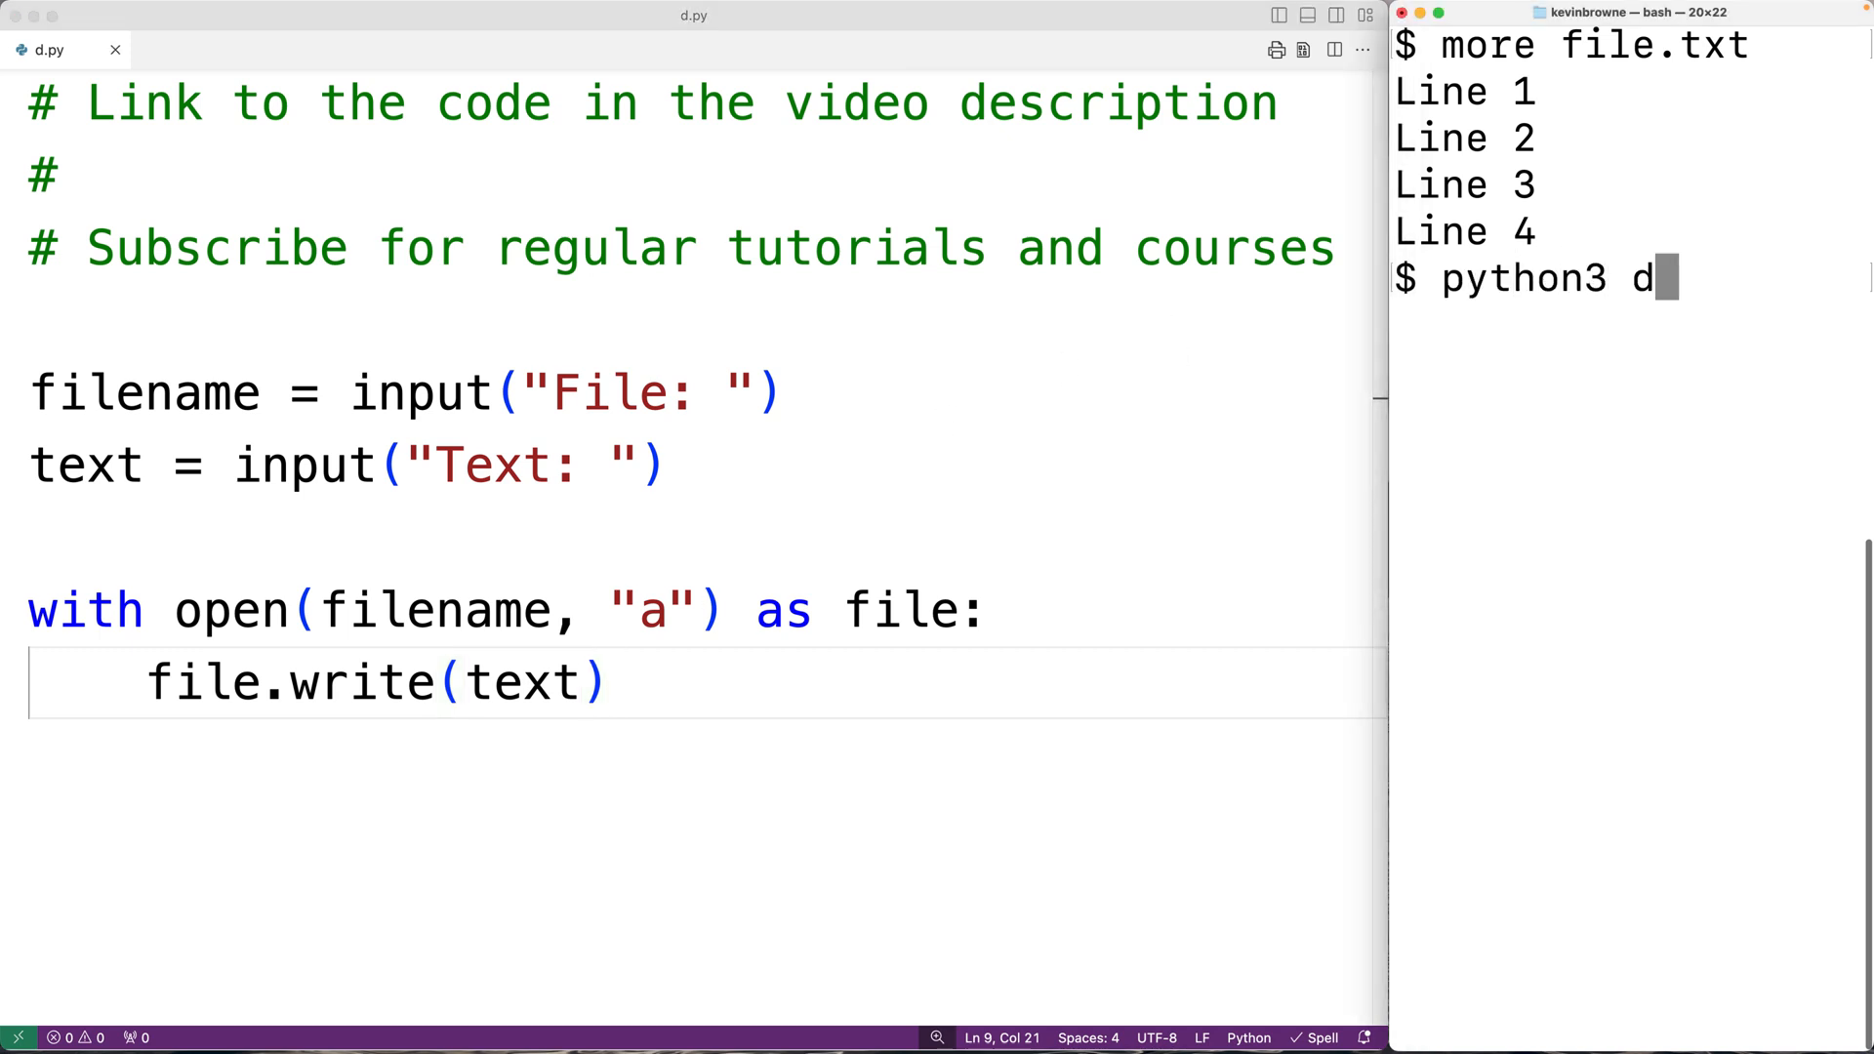